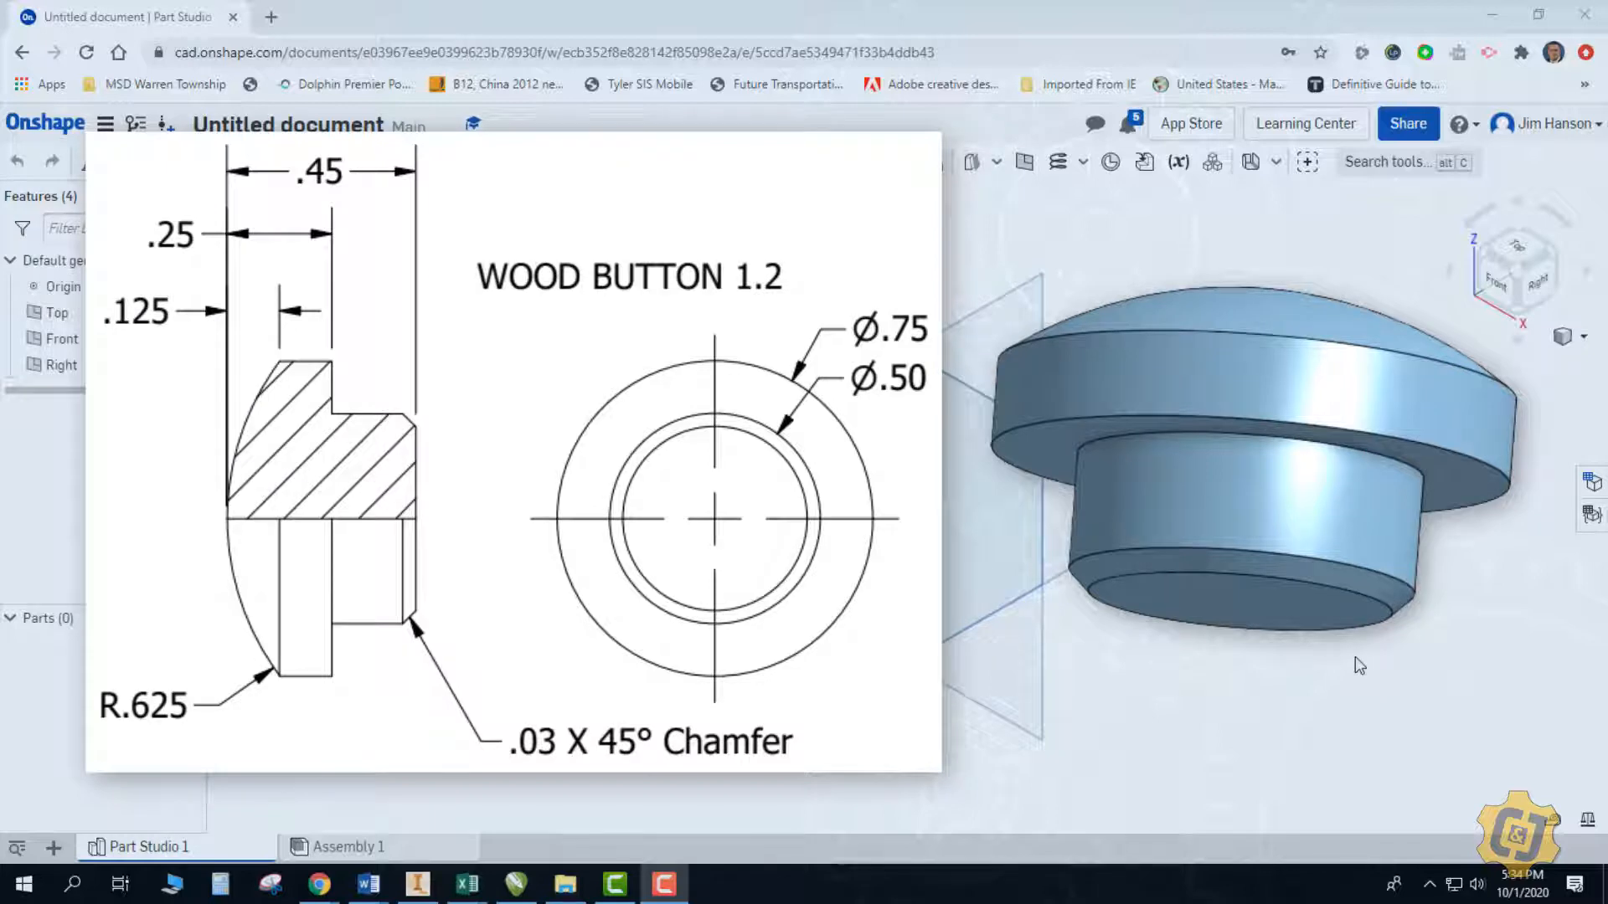
# Begin a new sketch on the Front plane and view it normal to the plane
pyautogui.click(123, 162)
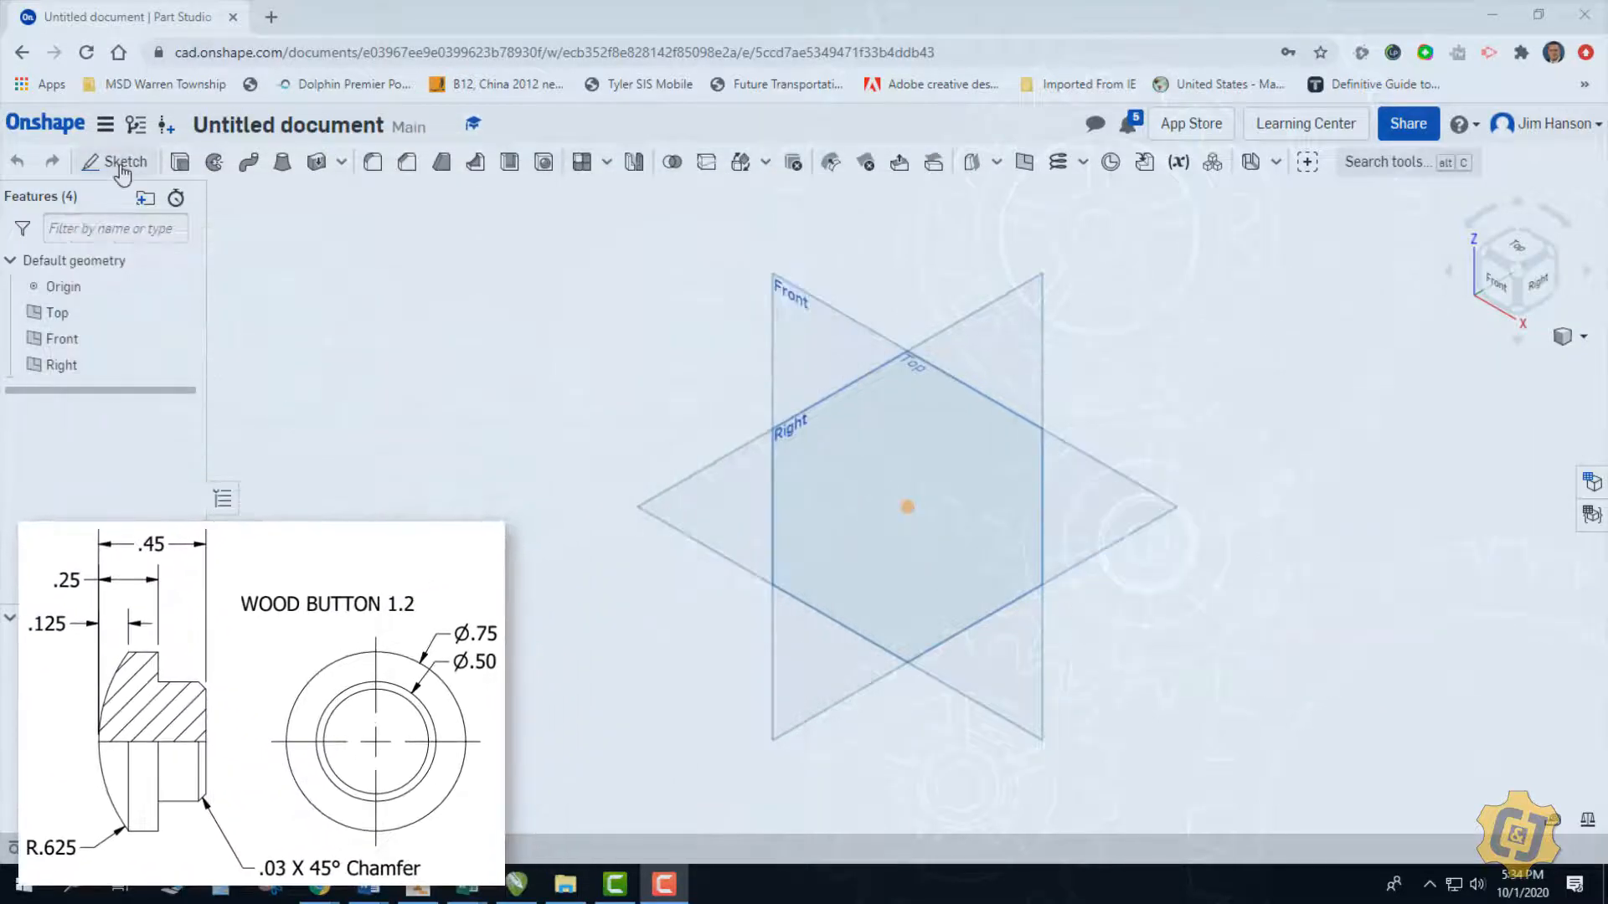
pyautogui.click(124, 163)
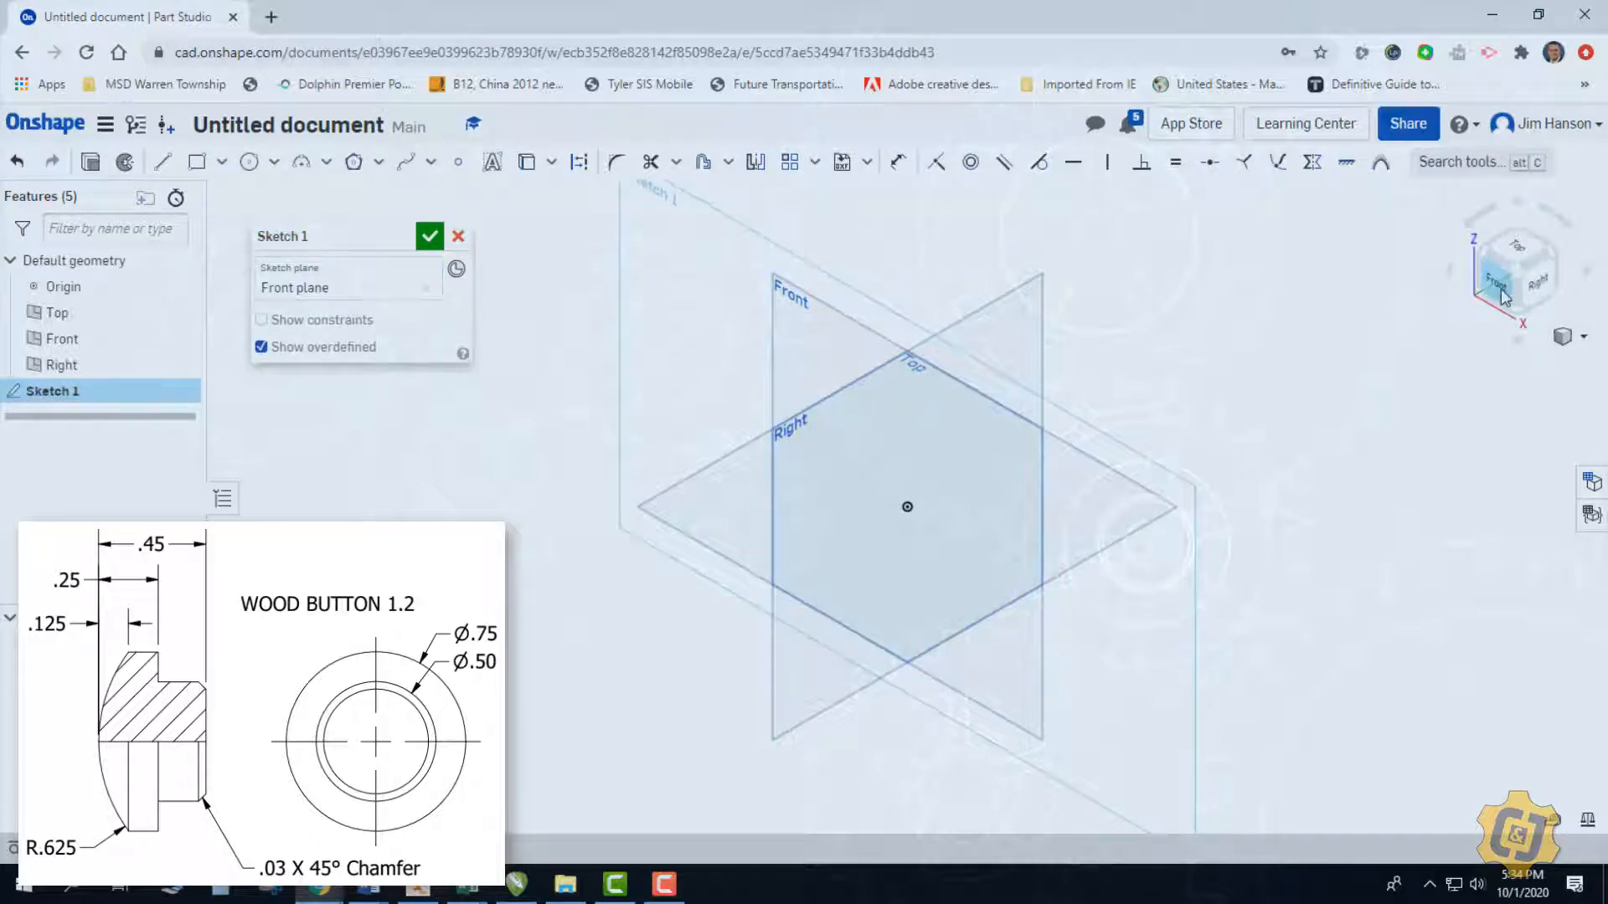
pyautogui.click(1495, 280)
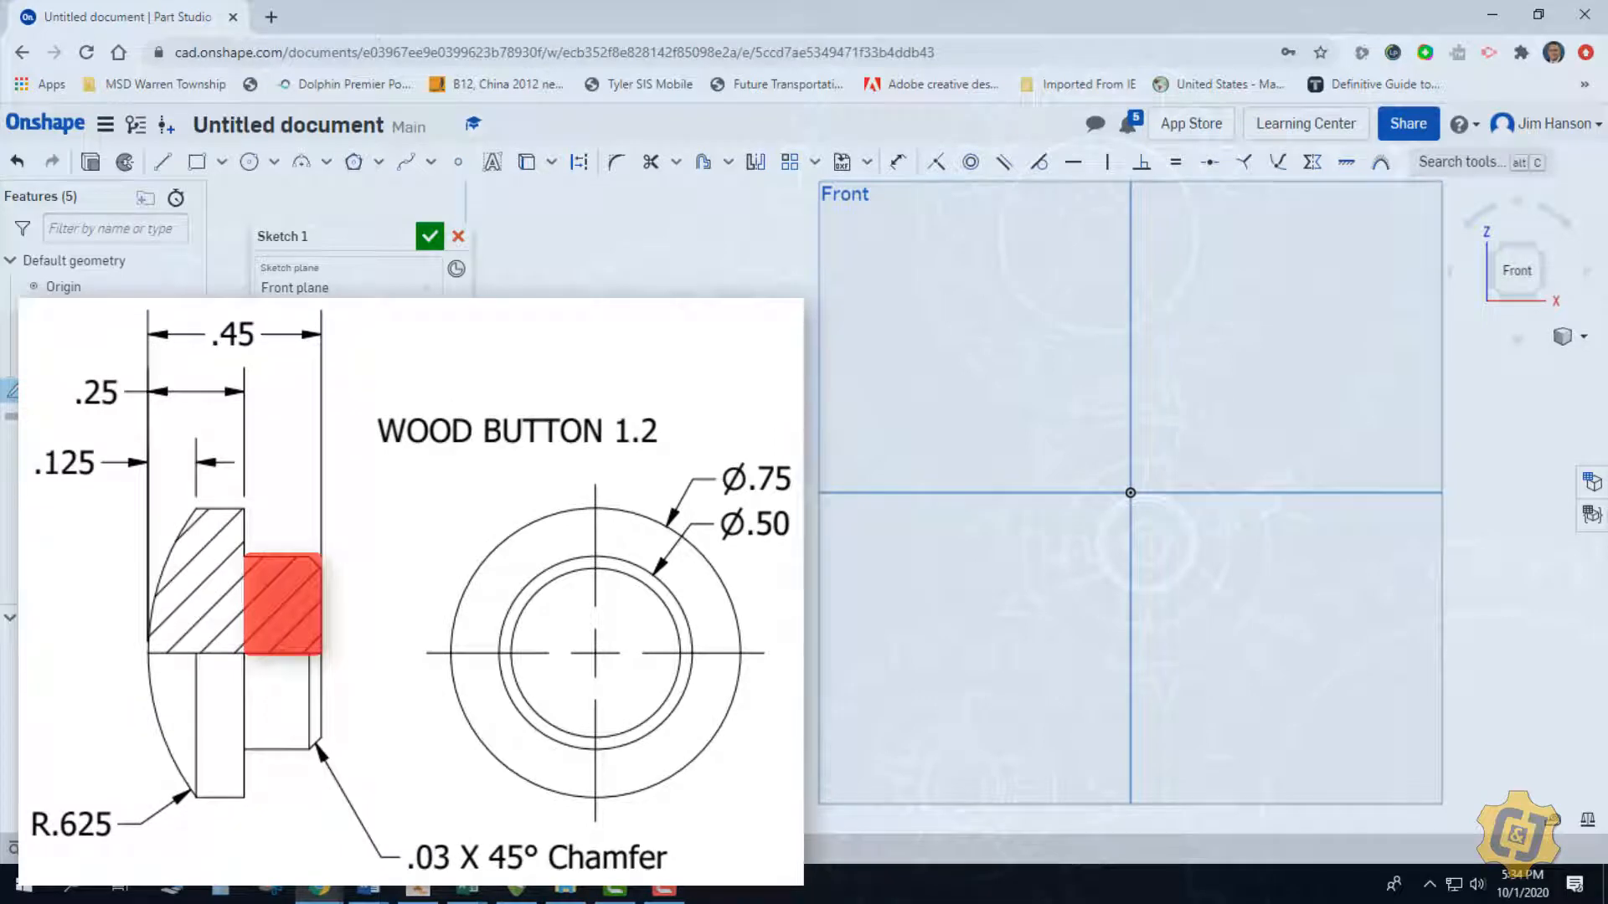
# Switch to the Corner rectangle tool to draw the two adjoining rectangles
pyautogui.click(216, 585)
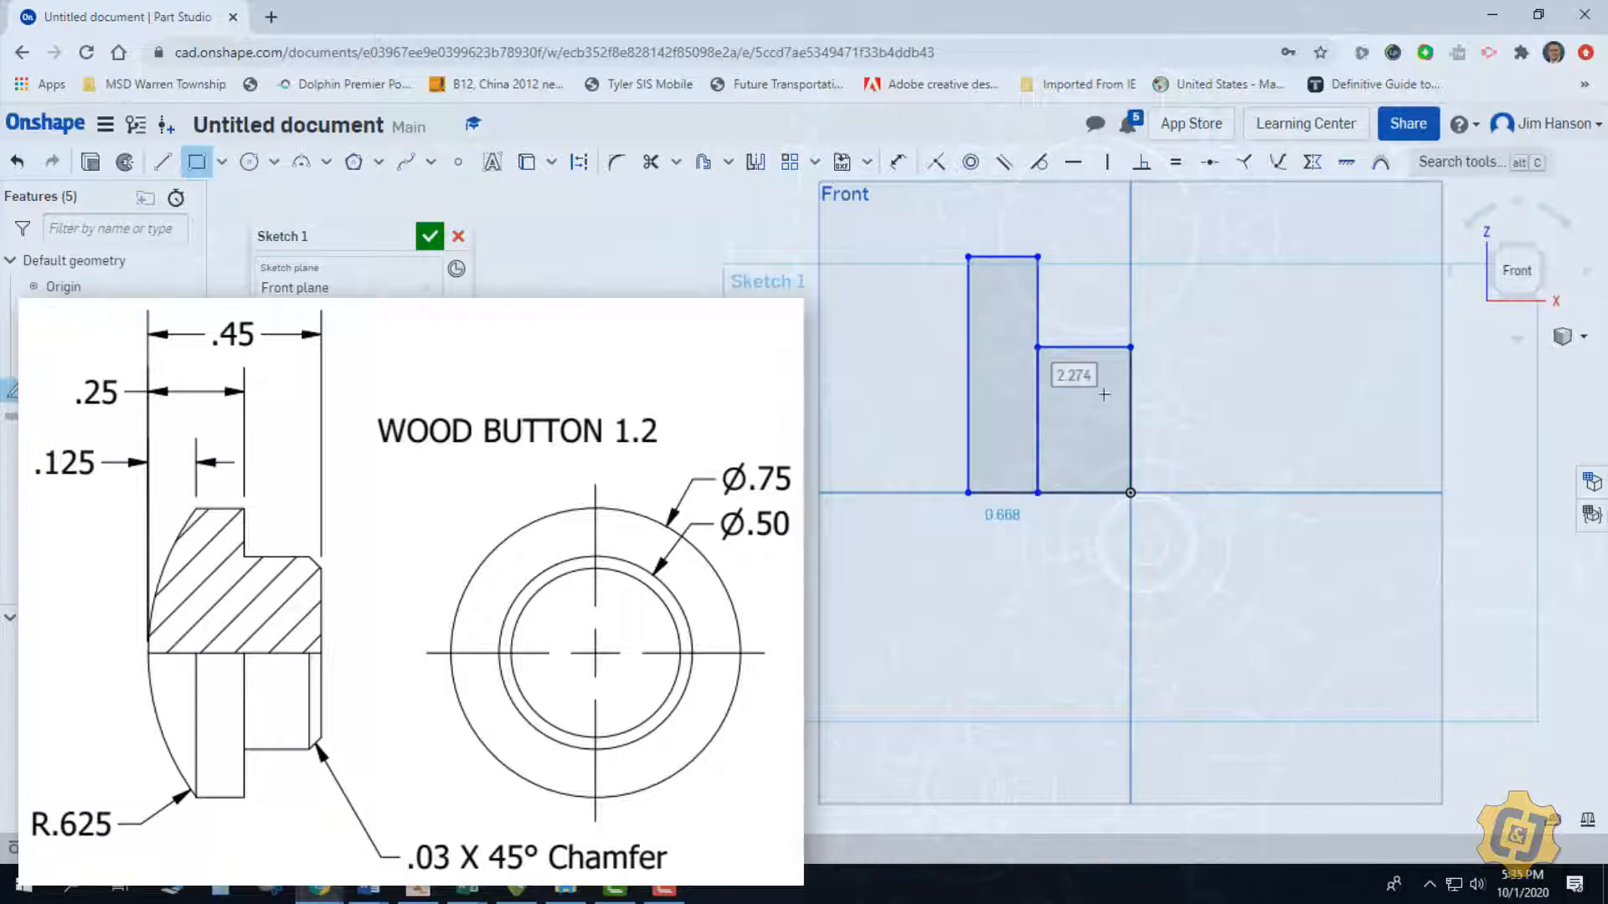
pyautogui.moveTo(1091, 415)
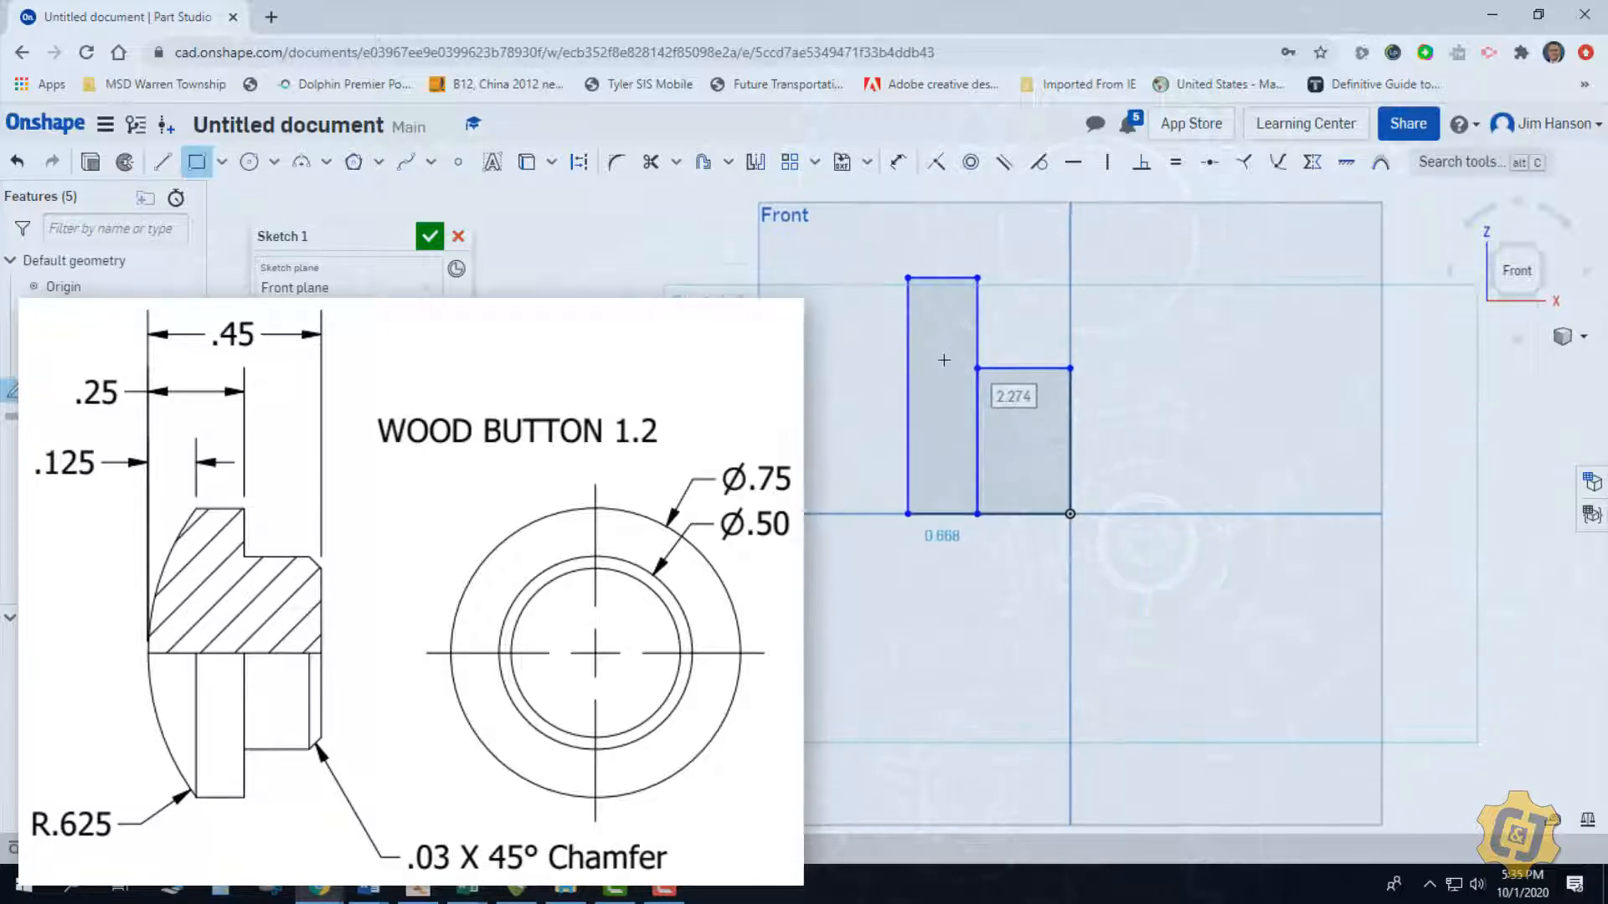
pyautogui.moveTo(300, 162)
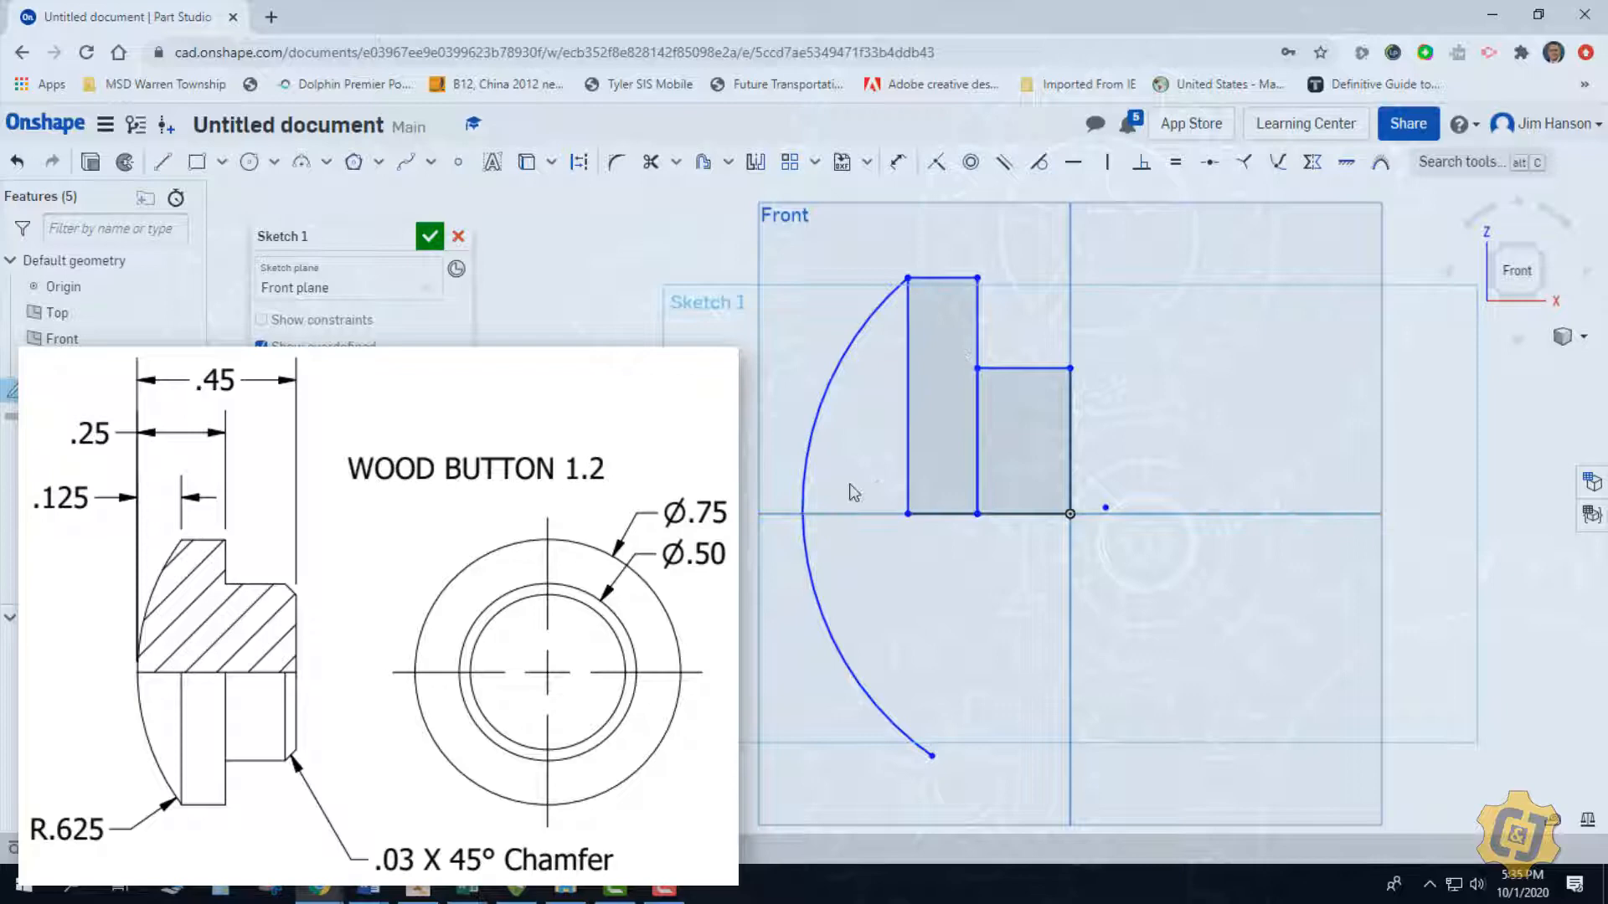
pyautogui.moveTo(841, 531)
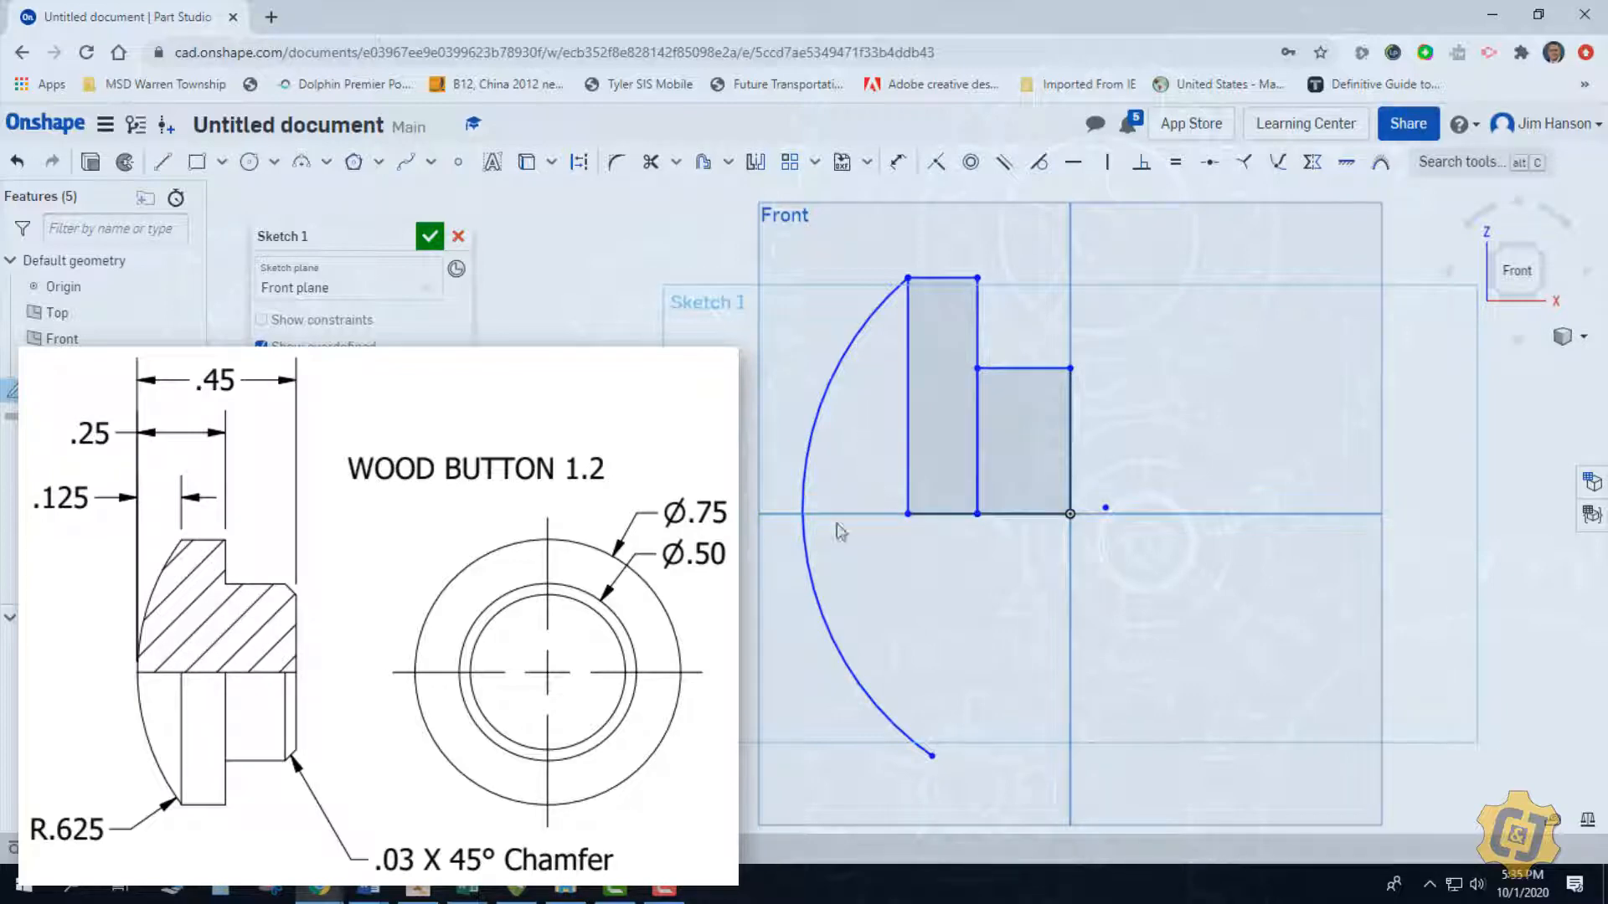
pyautogui.moveTo(889, 424)
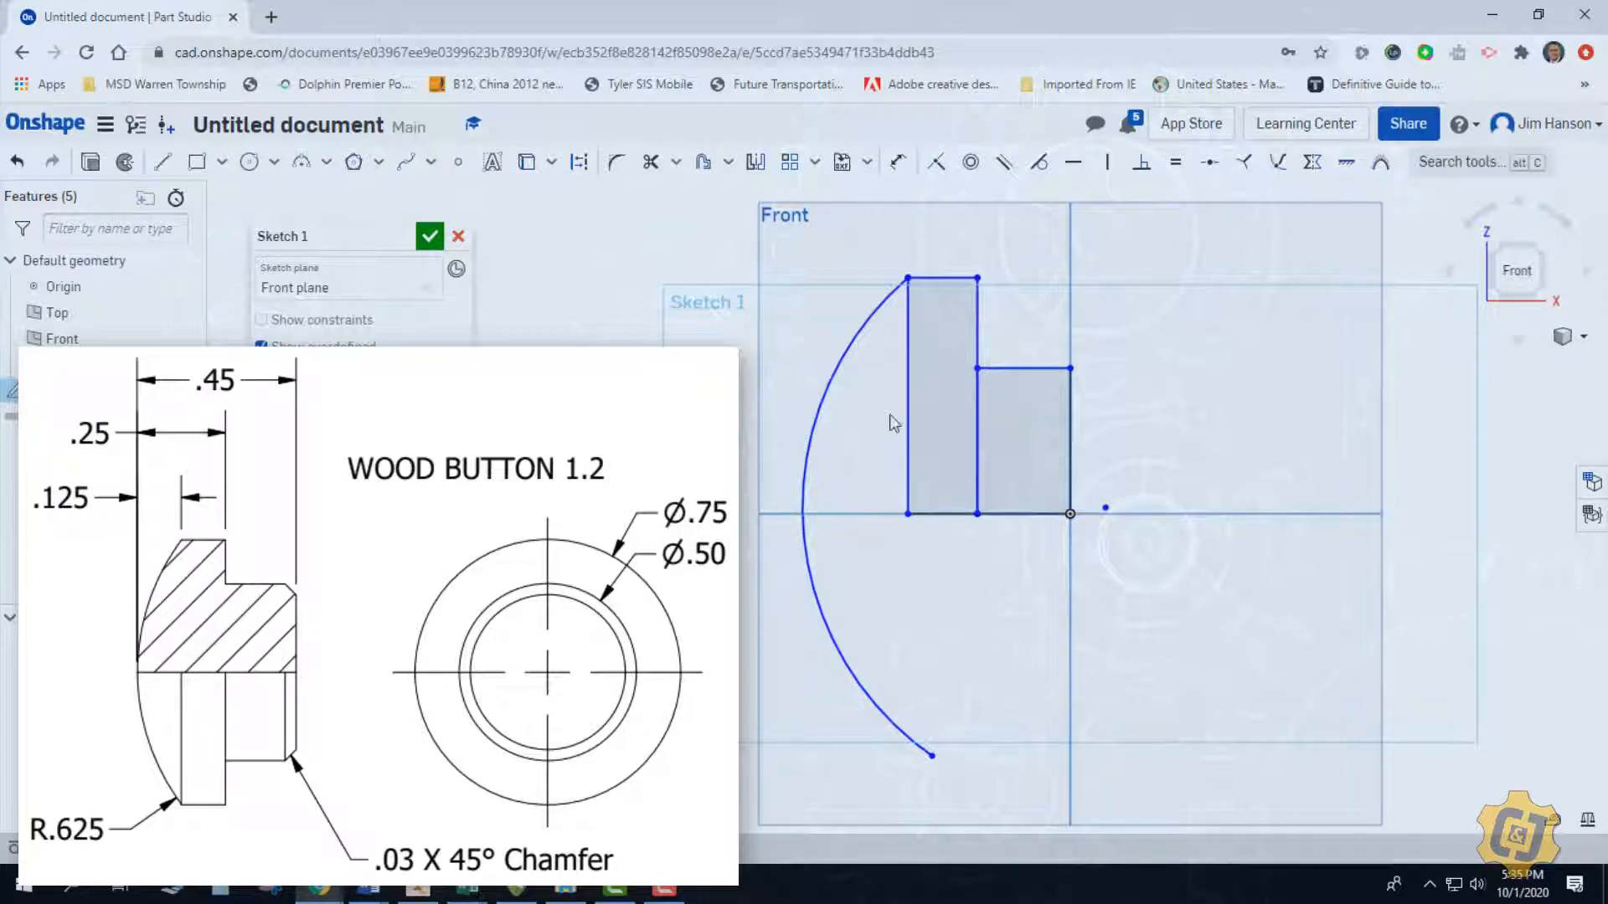
pyautogui.moveTo(876, 417)
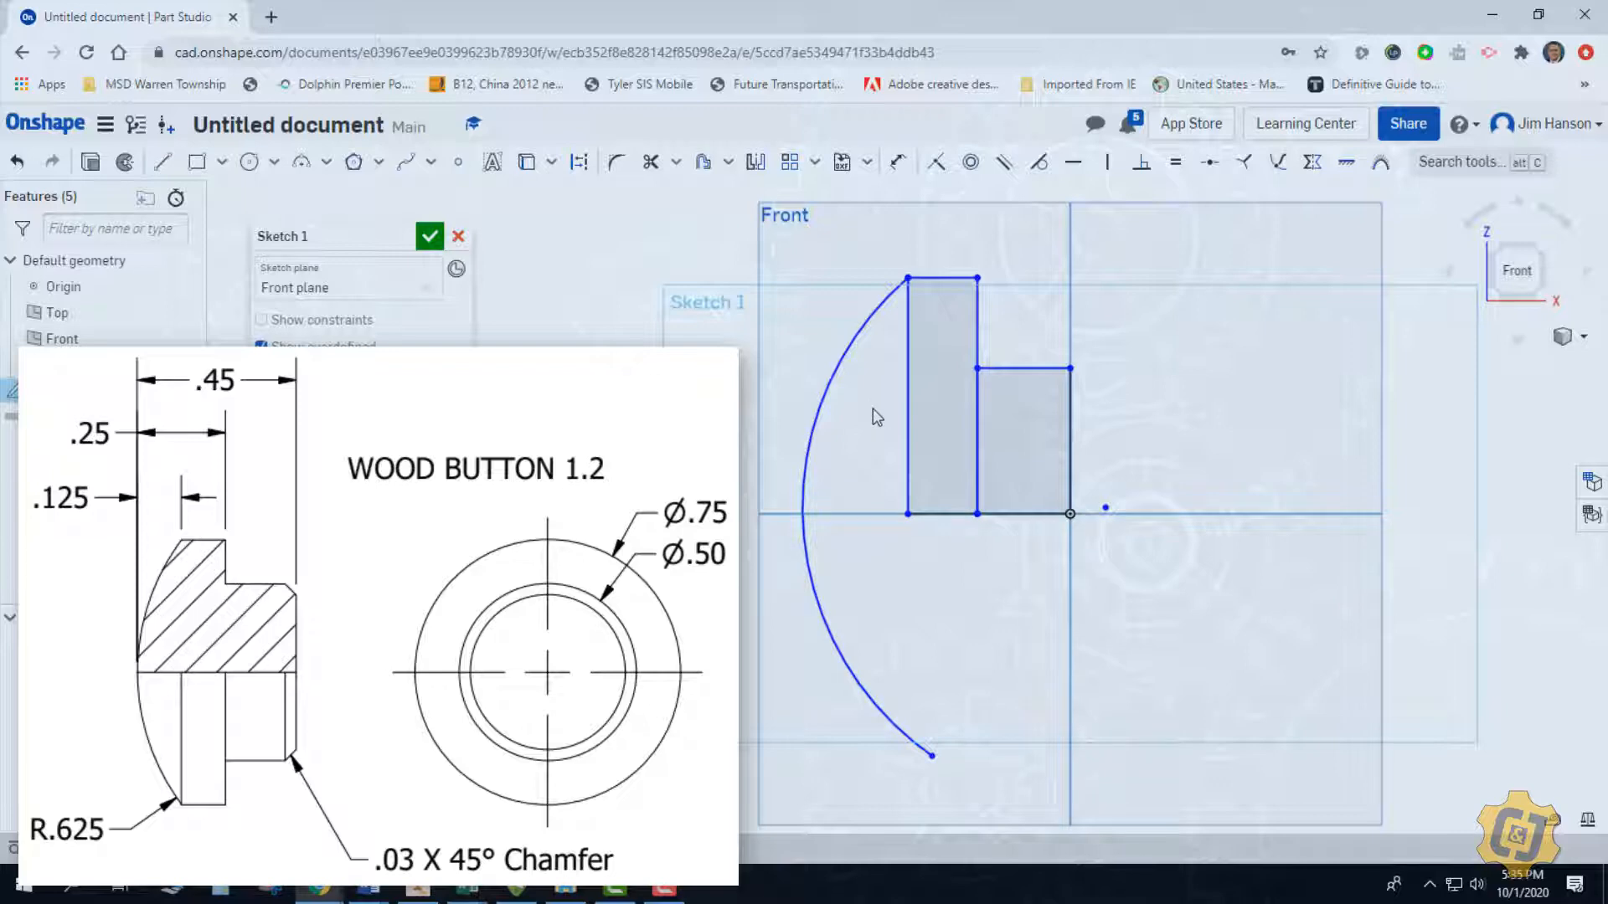
# Draw a line along the horizontal axis from the arc to the rectangles, closing the region
pyautogui.click(161, 163)
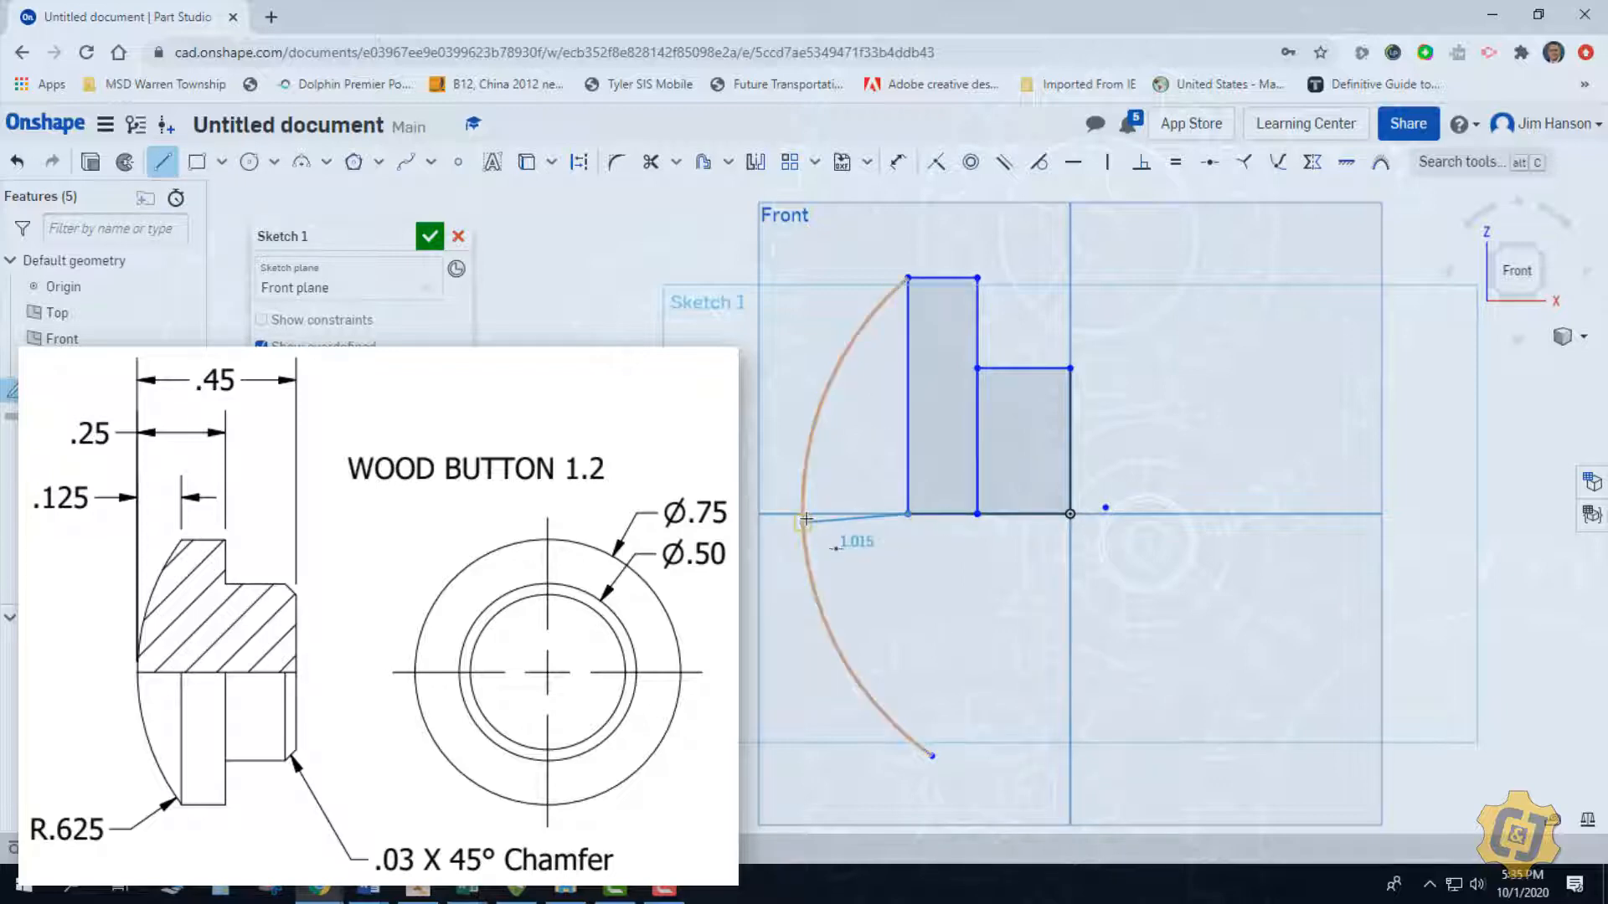
pyautogui.rightClick(903, 508)
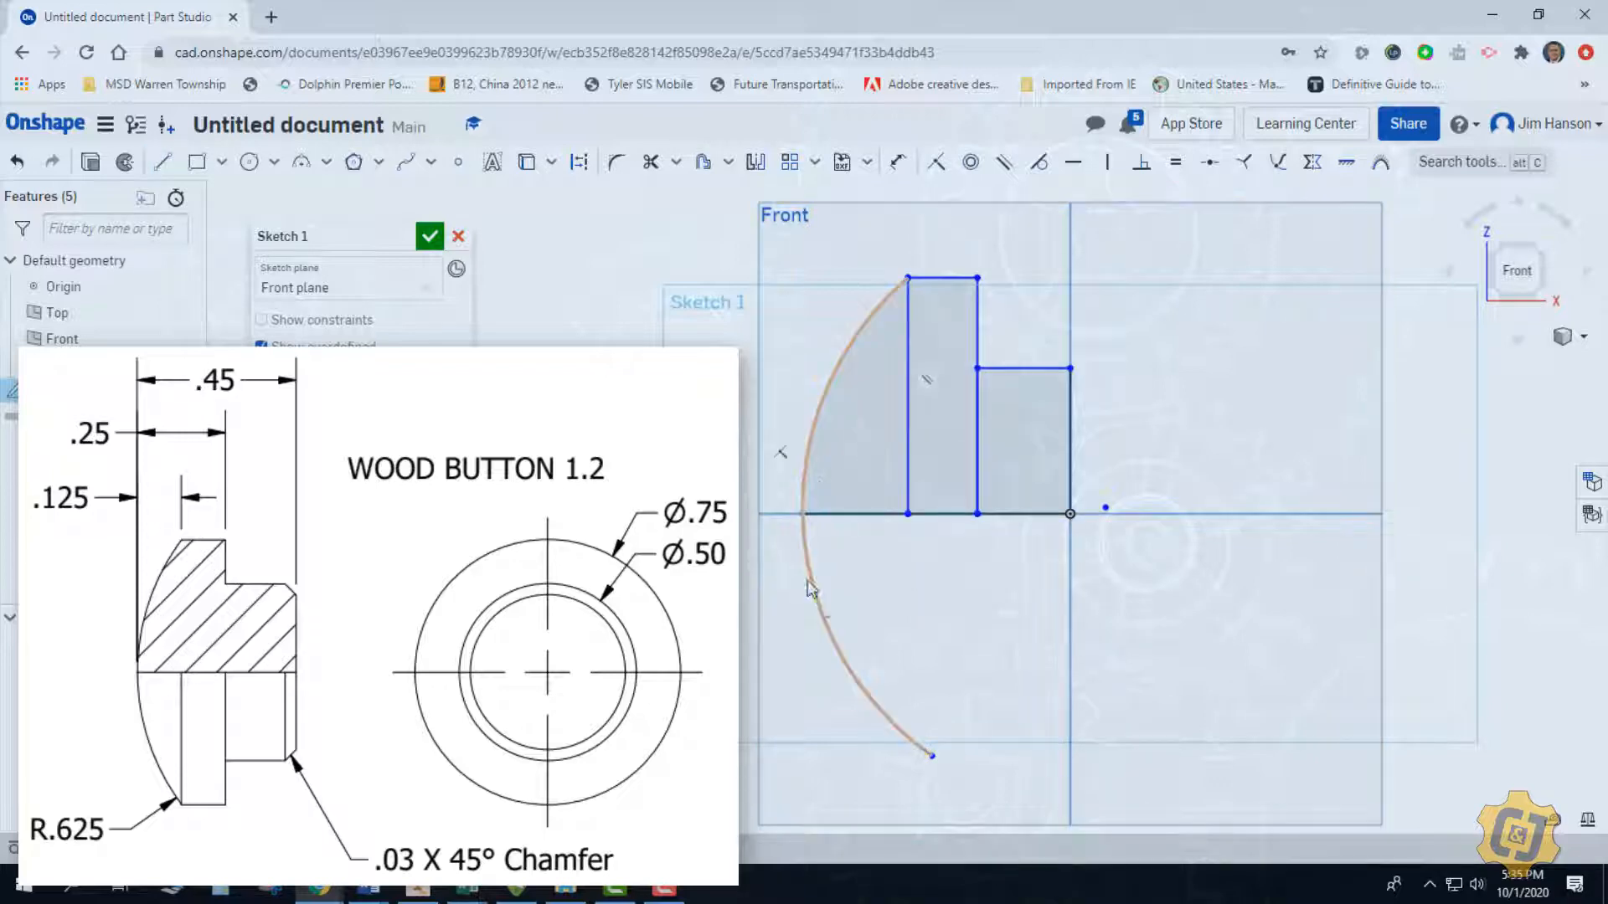
pyautogui.click(811, 588)
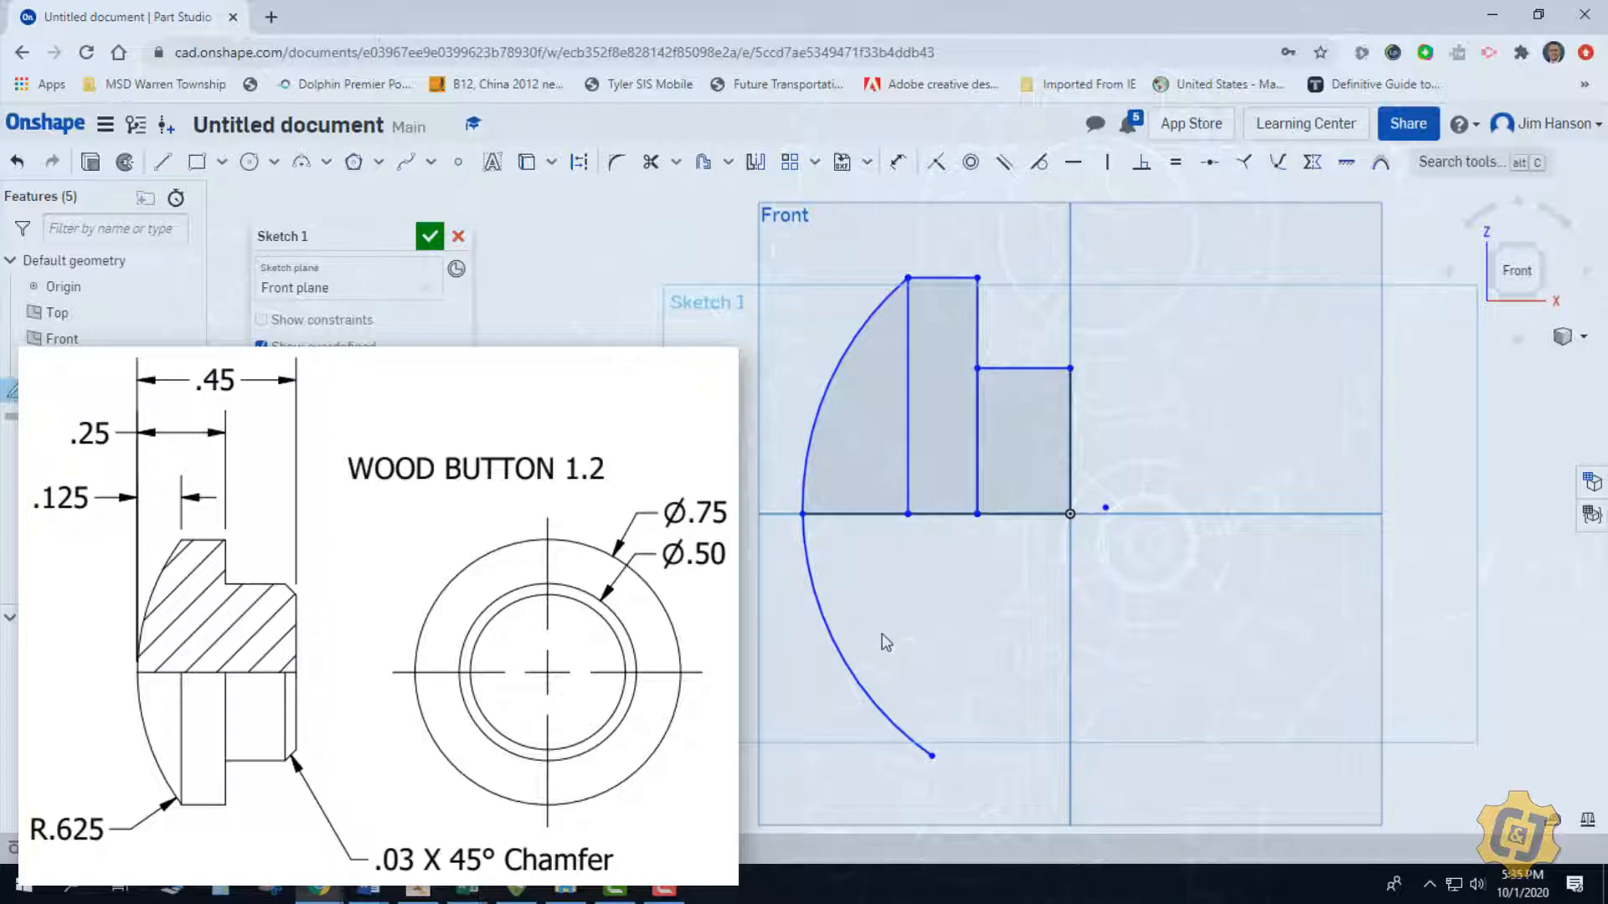
pyautogui.moveTo(655, 180)
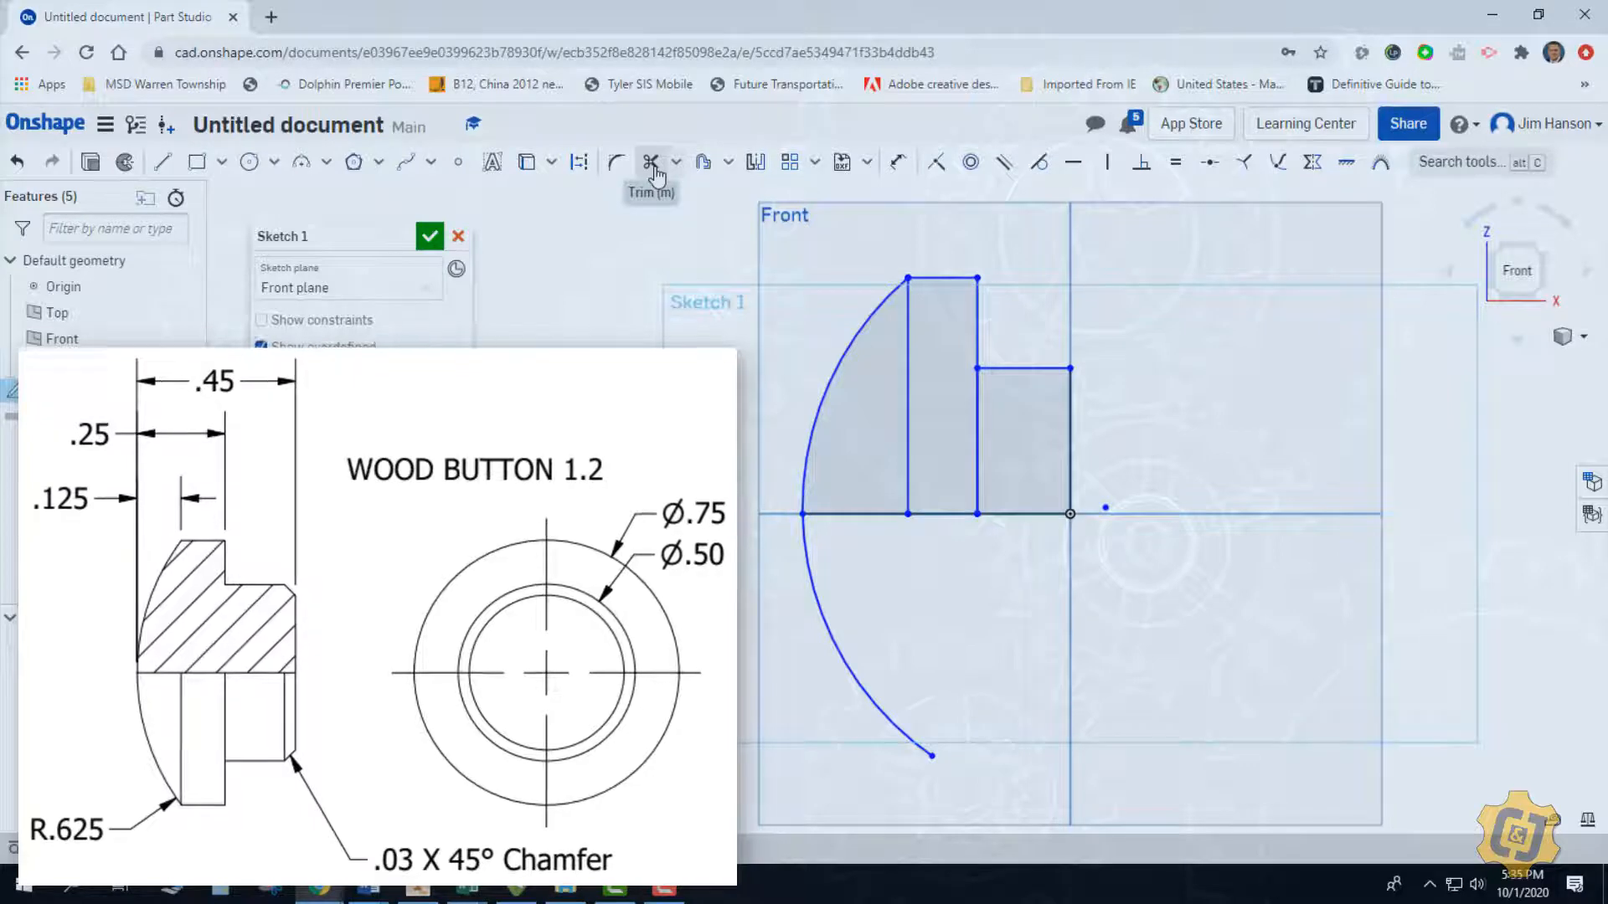
# Trim away the arc portion below the horizontal axis
pyautogui.click(650, 163)
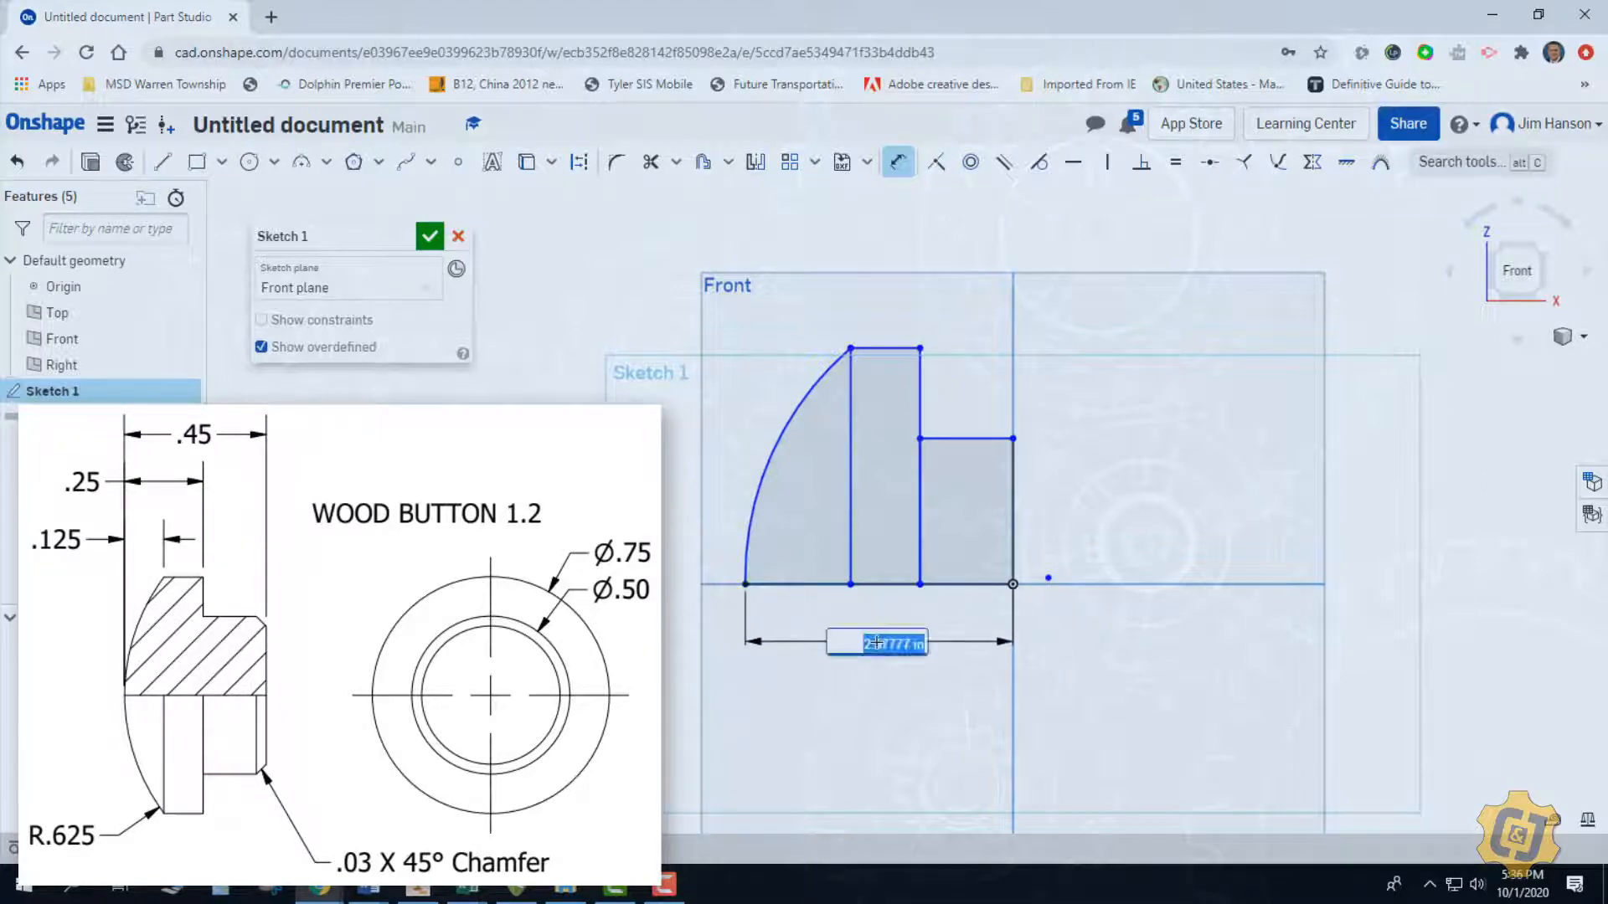
# Set the total length to 0.45, the left offset to 0.125, and pick the short rectangle's edge
pyautogui.write('.45')
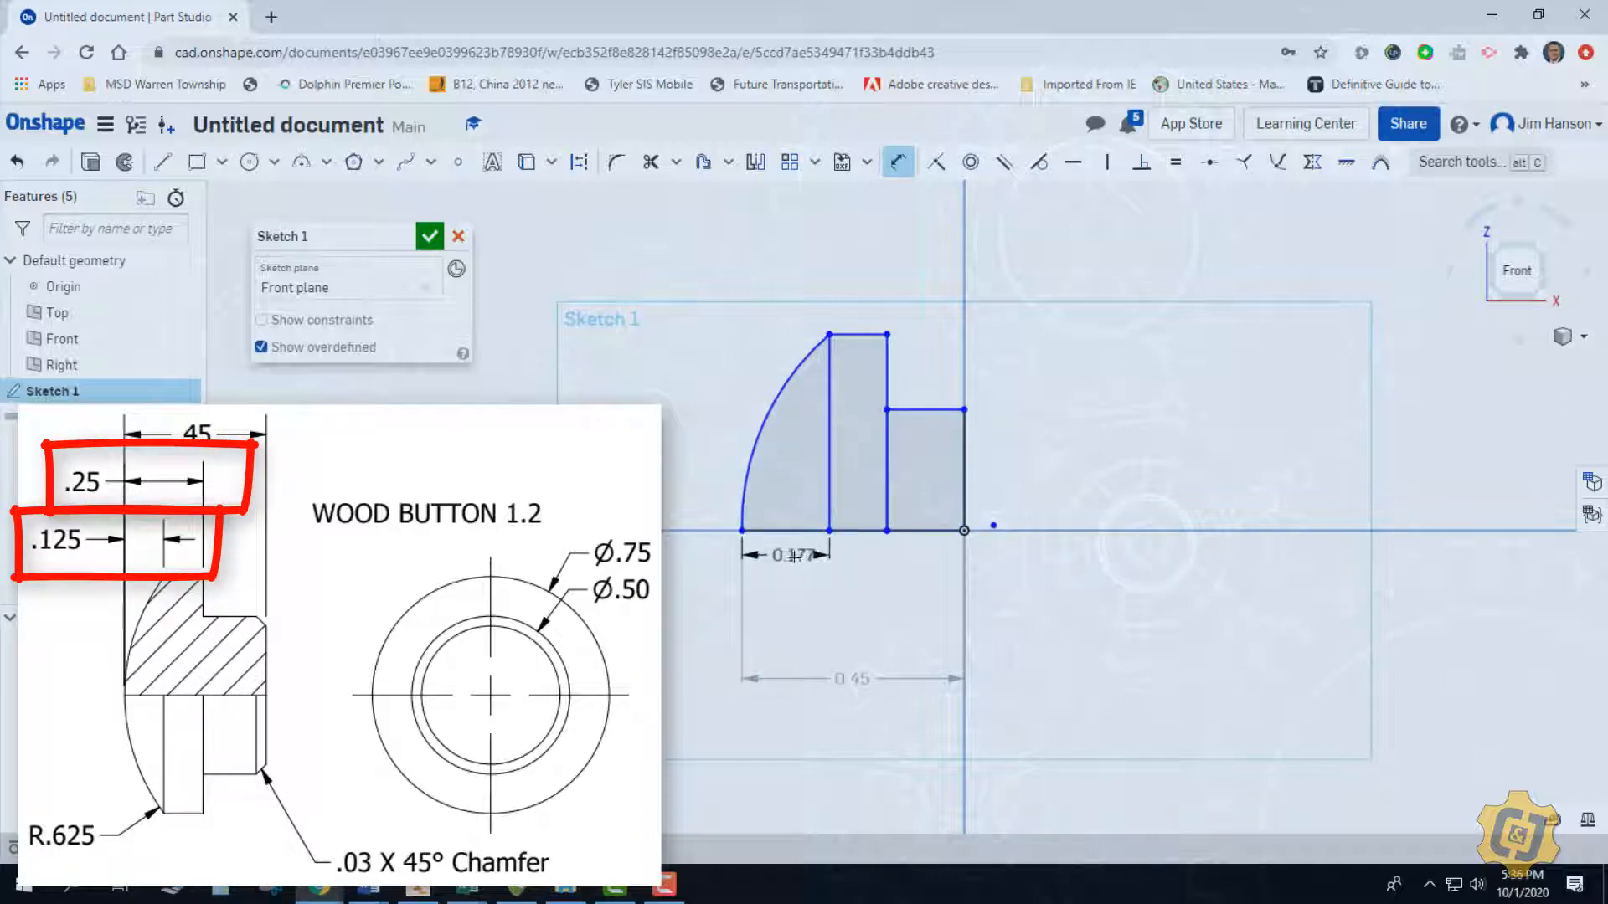
pyautogui.doubleClick(792, 554)
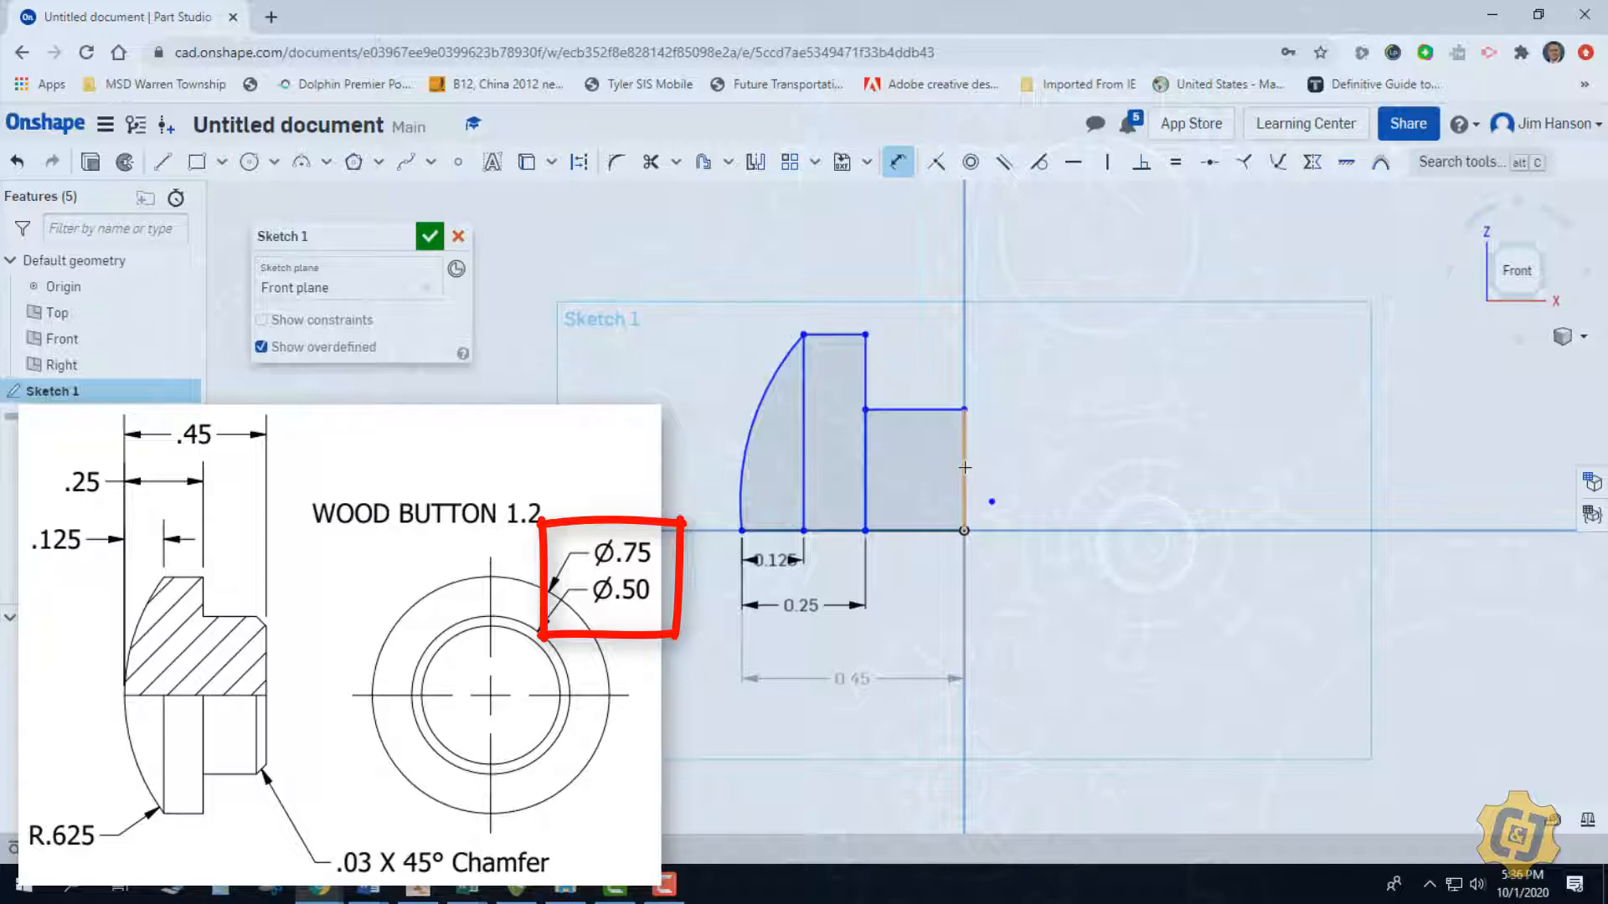
pyautogui.click(965, 472)
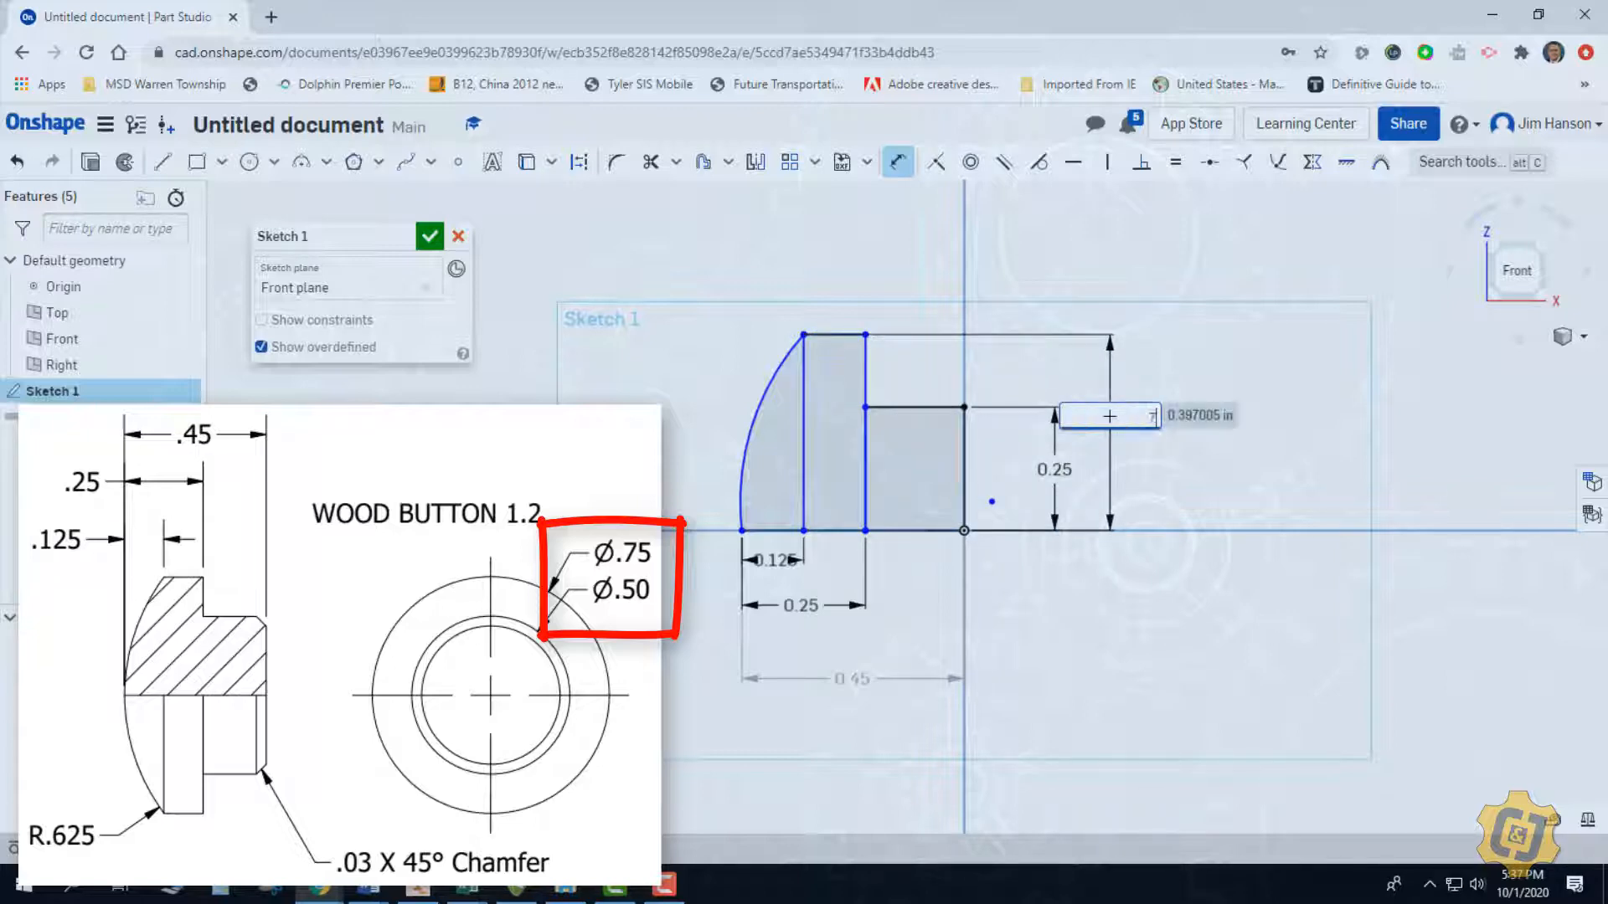
# Enter .75 for a vertical step dimension of the profile
pyautogui.write('.75')
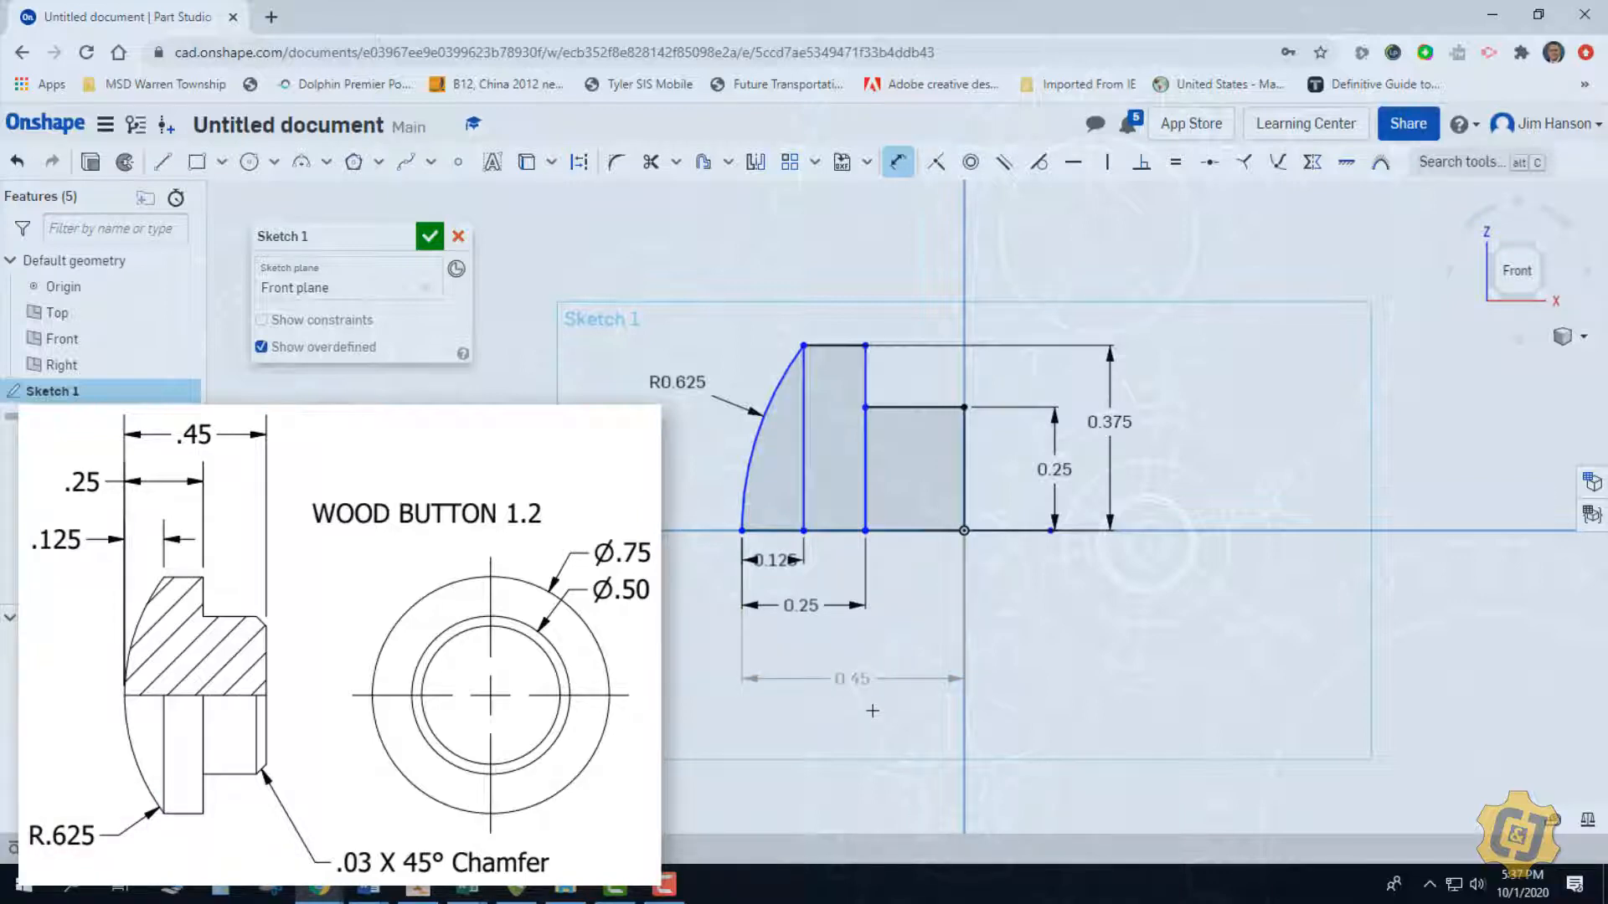
# Make the overall 0.45 length a driving dimension of the sketch
pyautogui.click(852, 679)
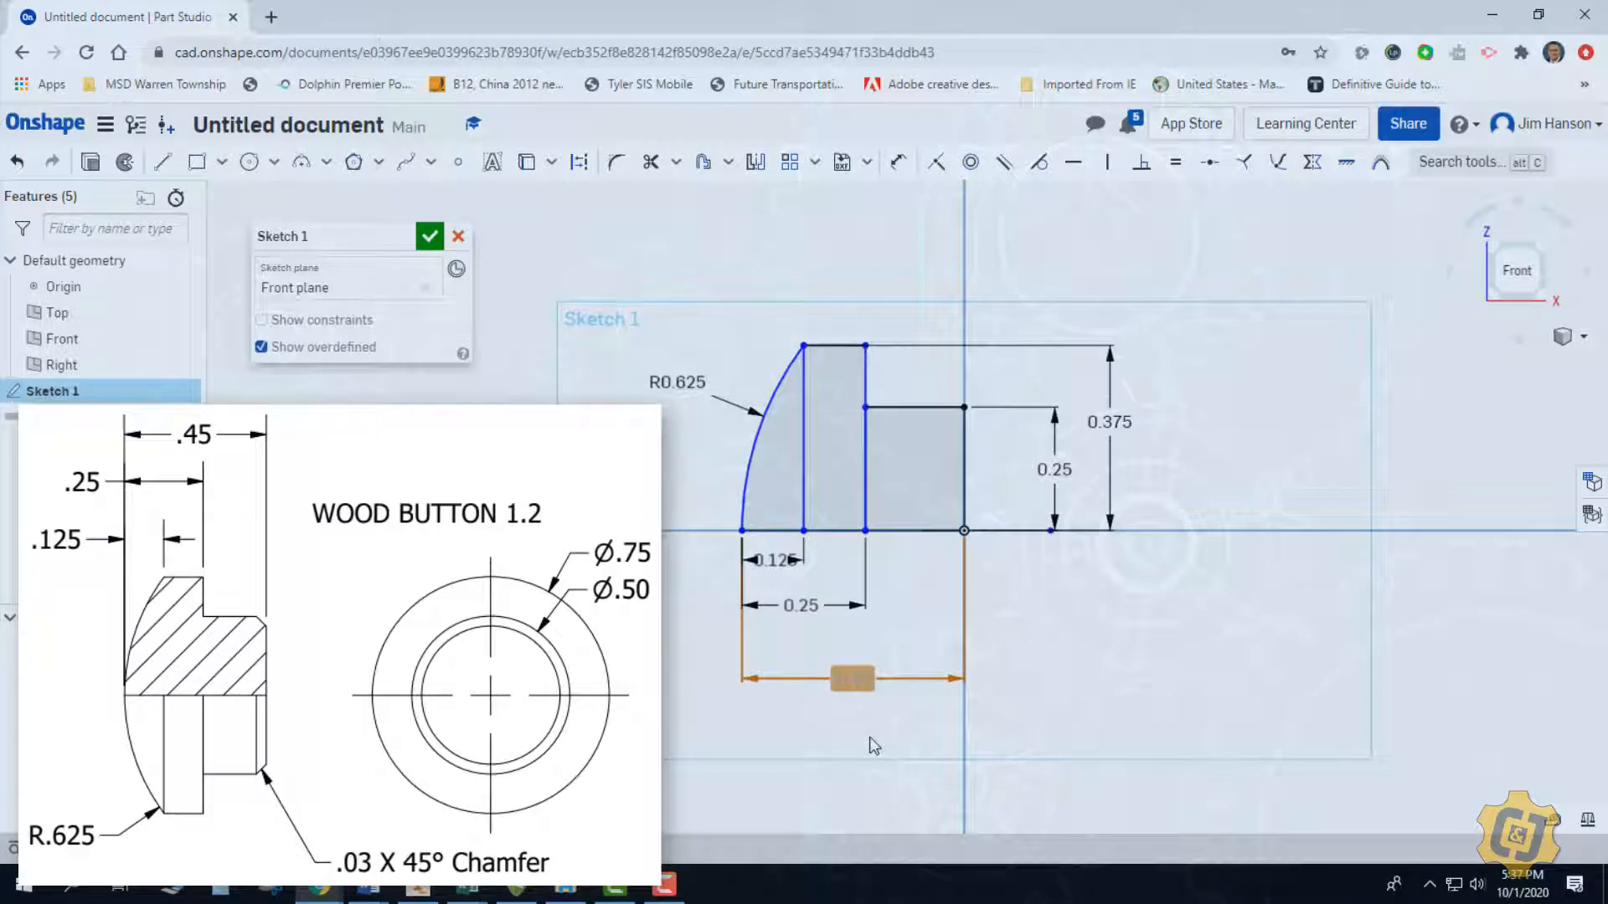
pyautogui.click(894, 162)
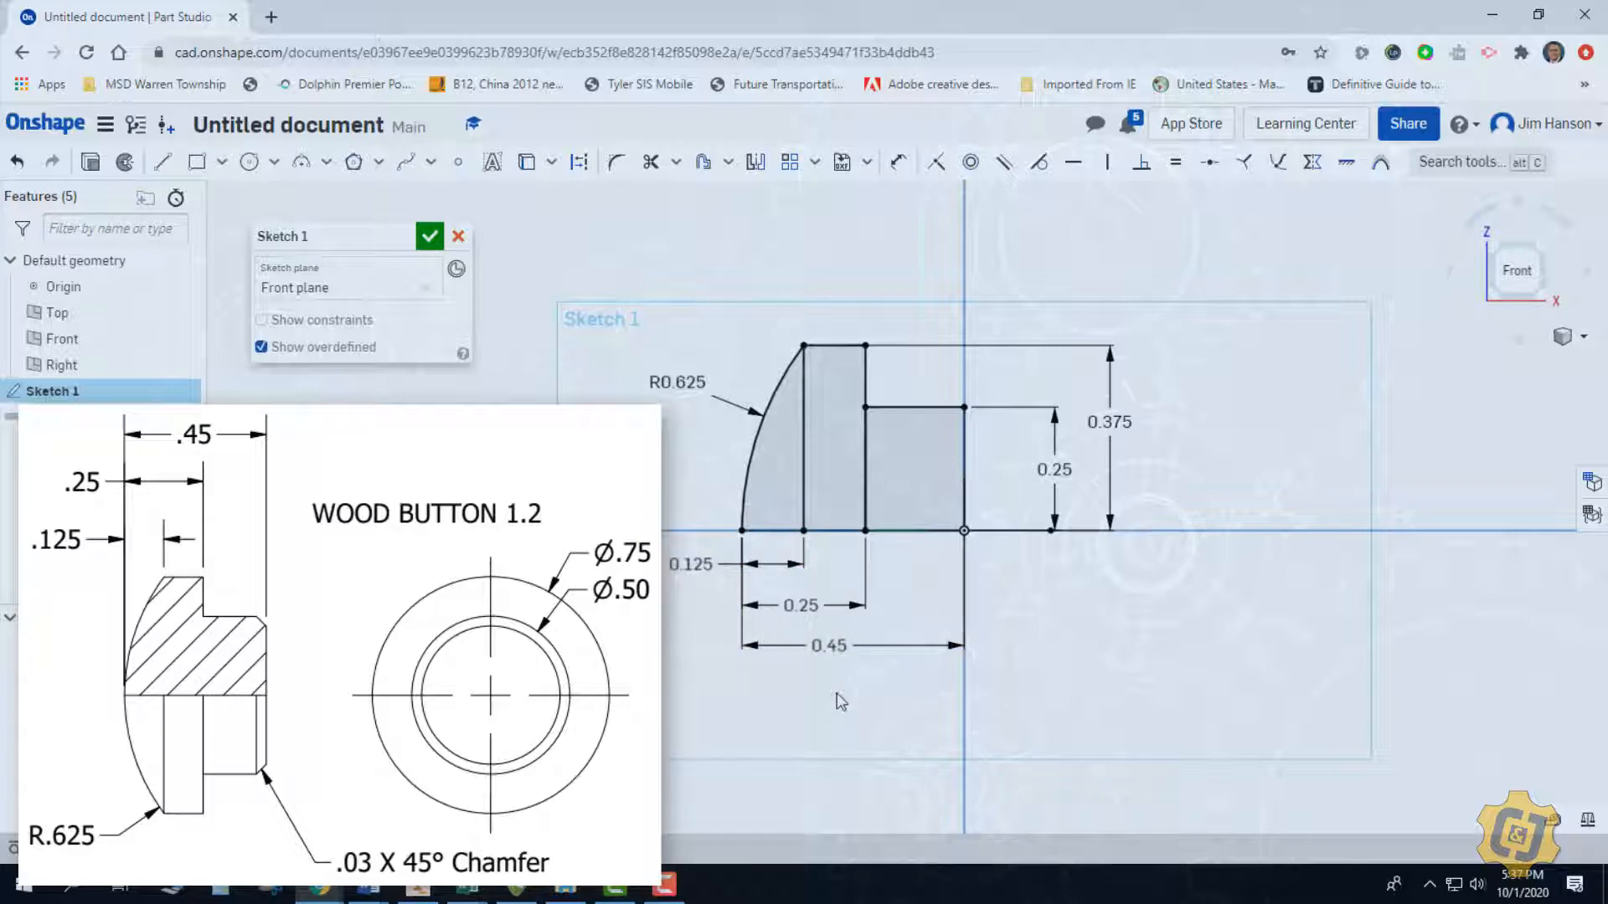
pyautogui.moveTo(846, 701)
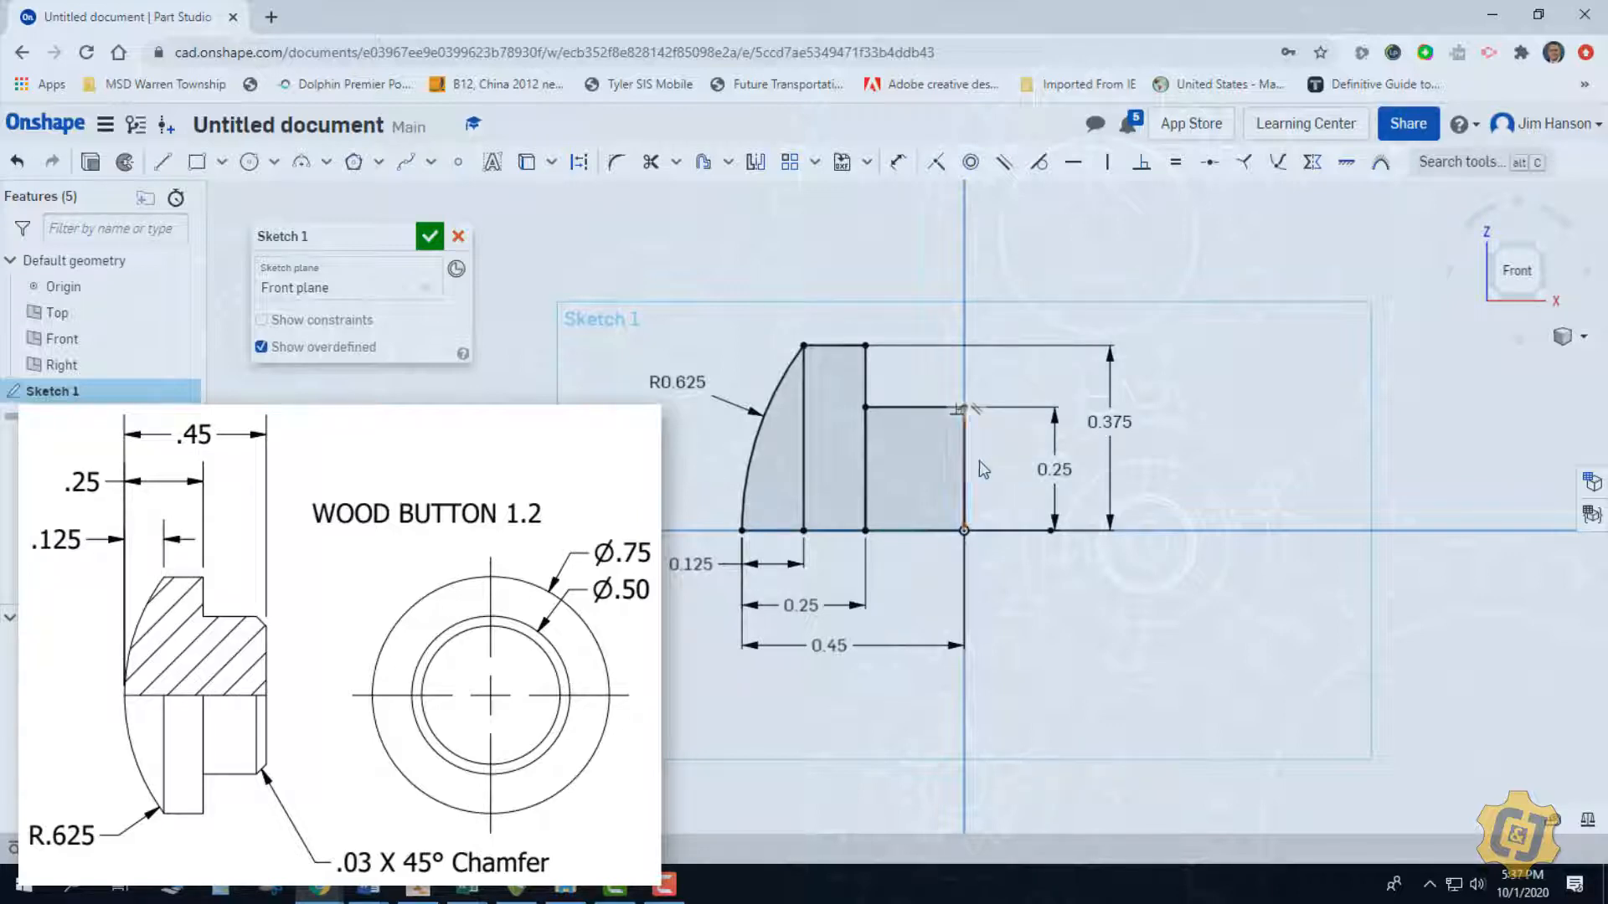
pyautogui.click(1053, 468)
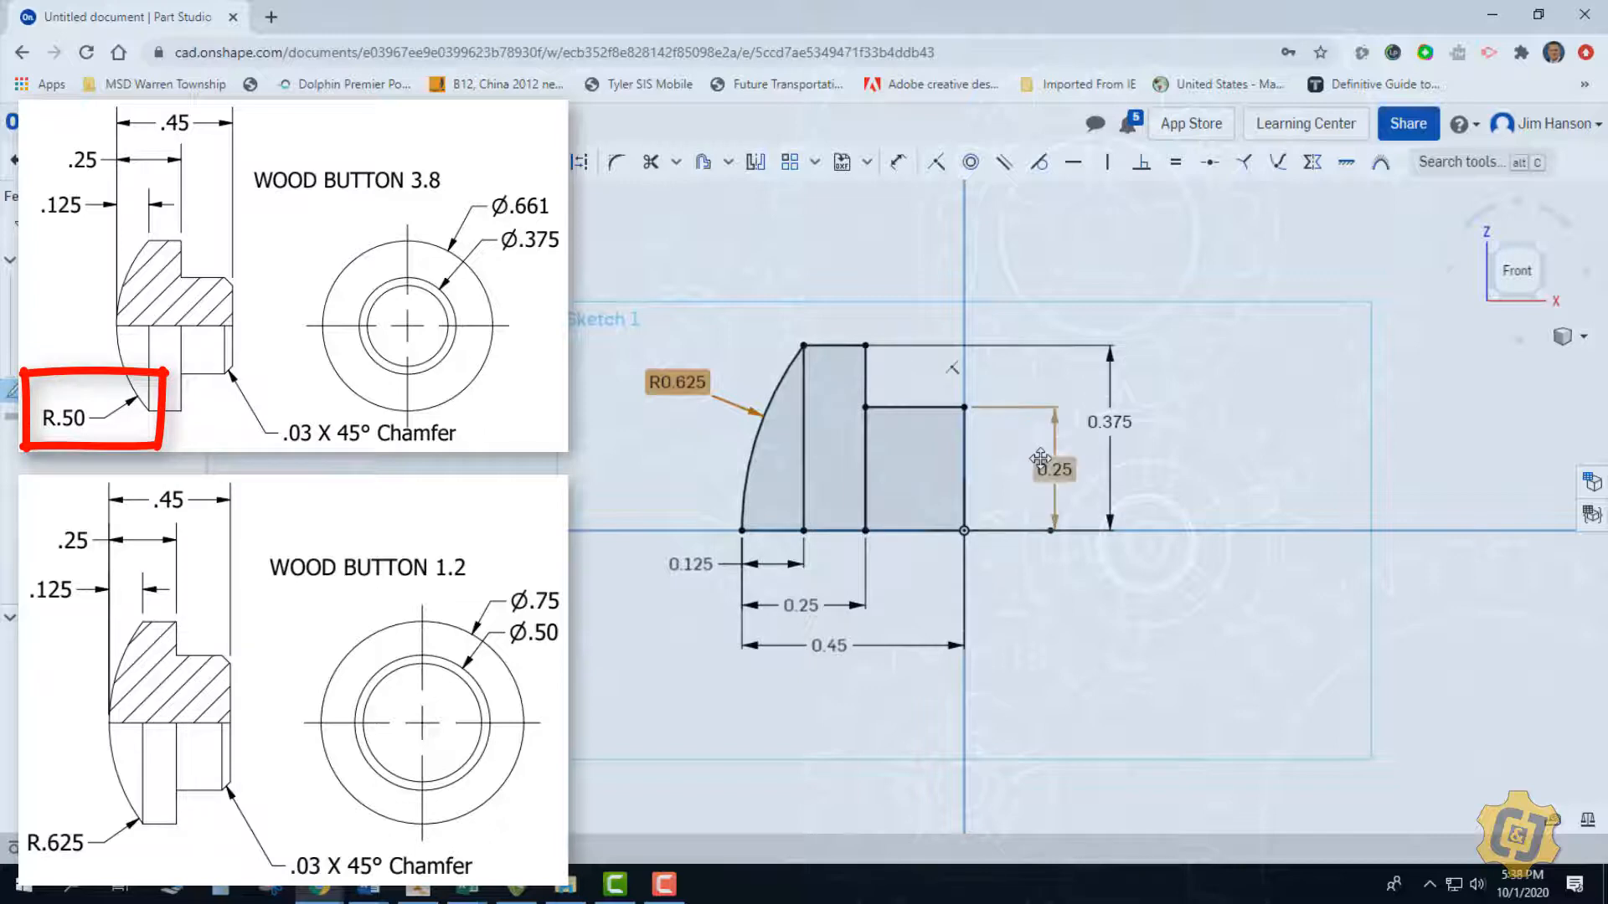
pyautogui.doubleClick(1053, 469)
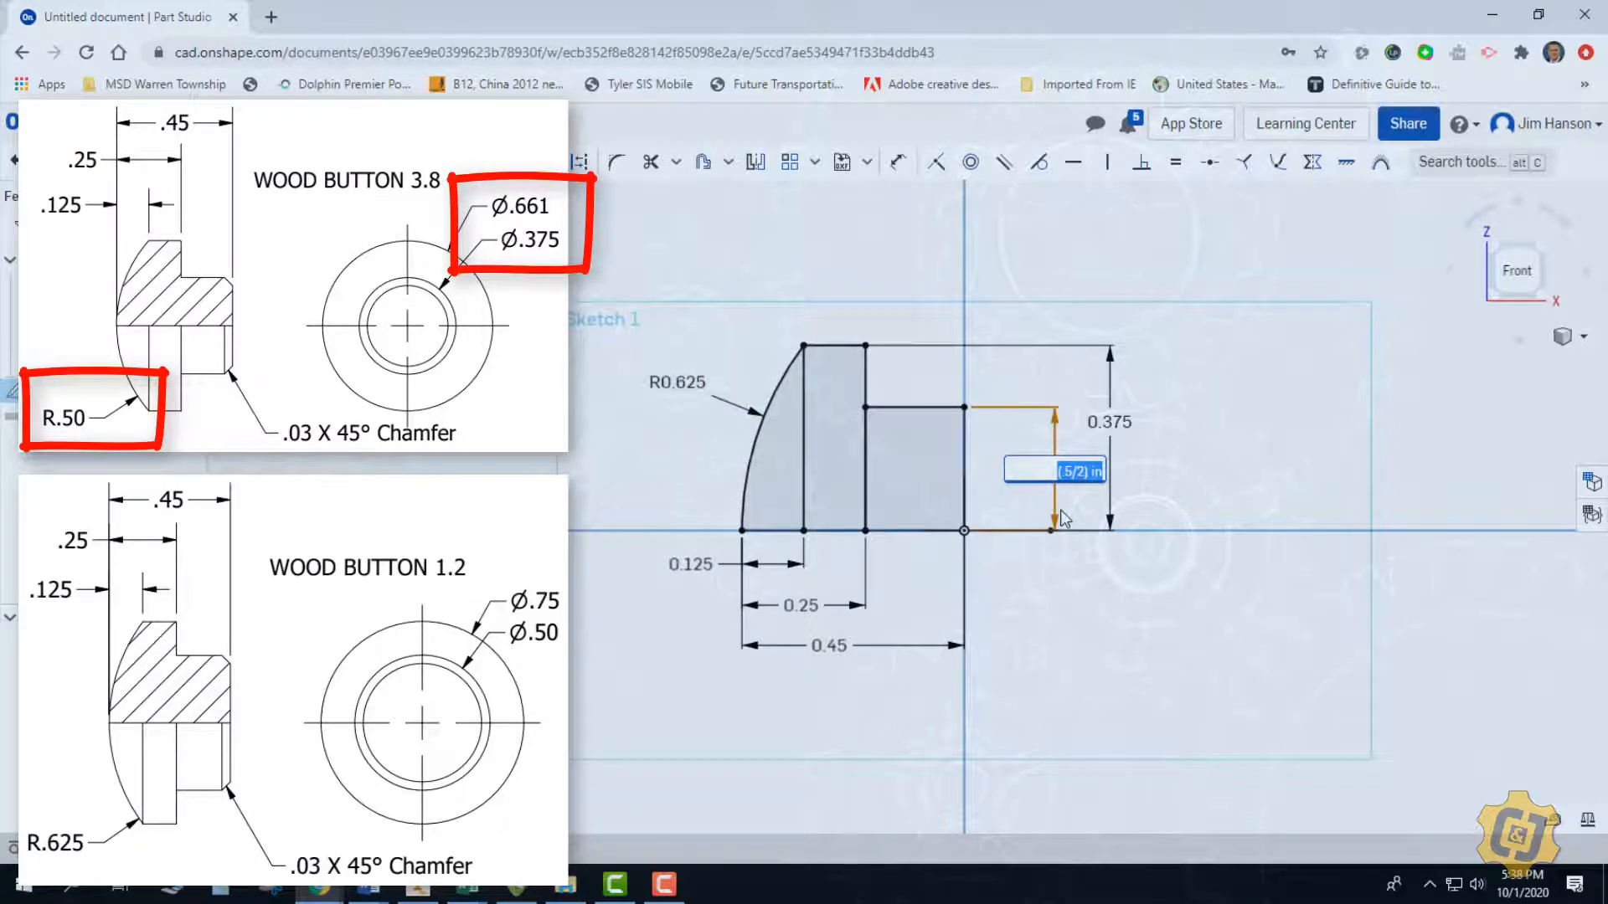
pyautogui.moveTo(1115, 504)
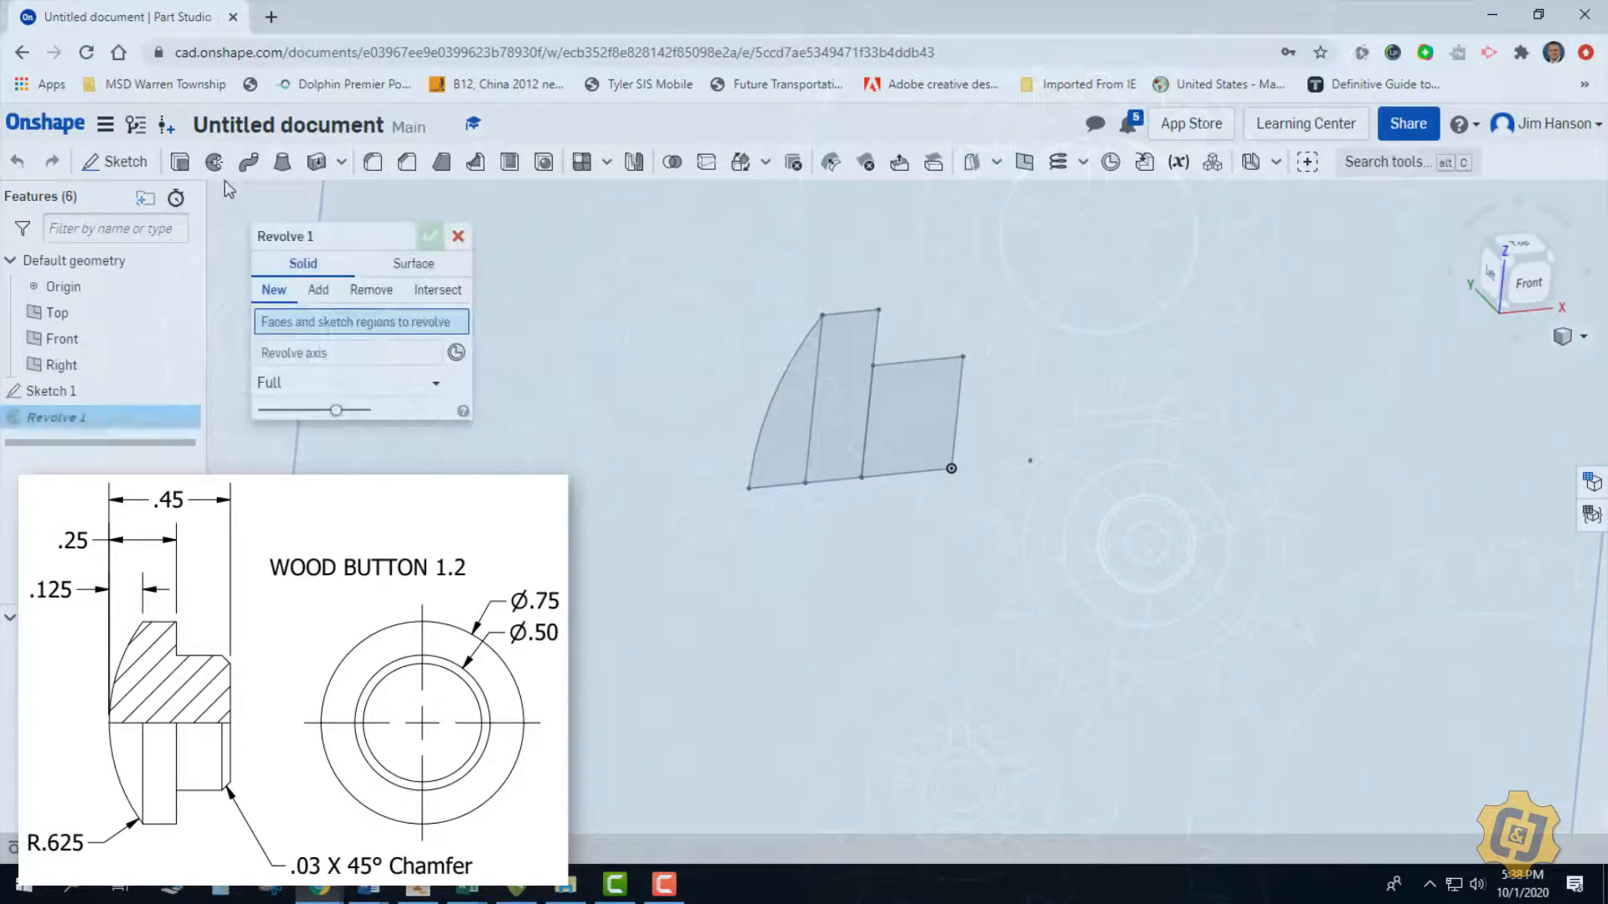
# Revolve the profile regions fully about the bottom sketch edge into solid Part 1
pyautogui.click(783, 410)
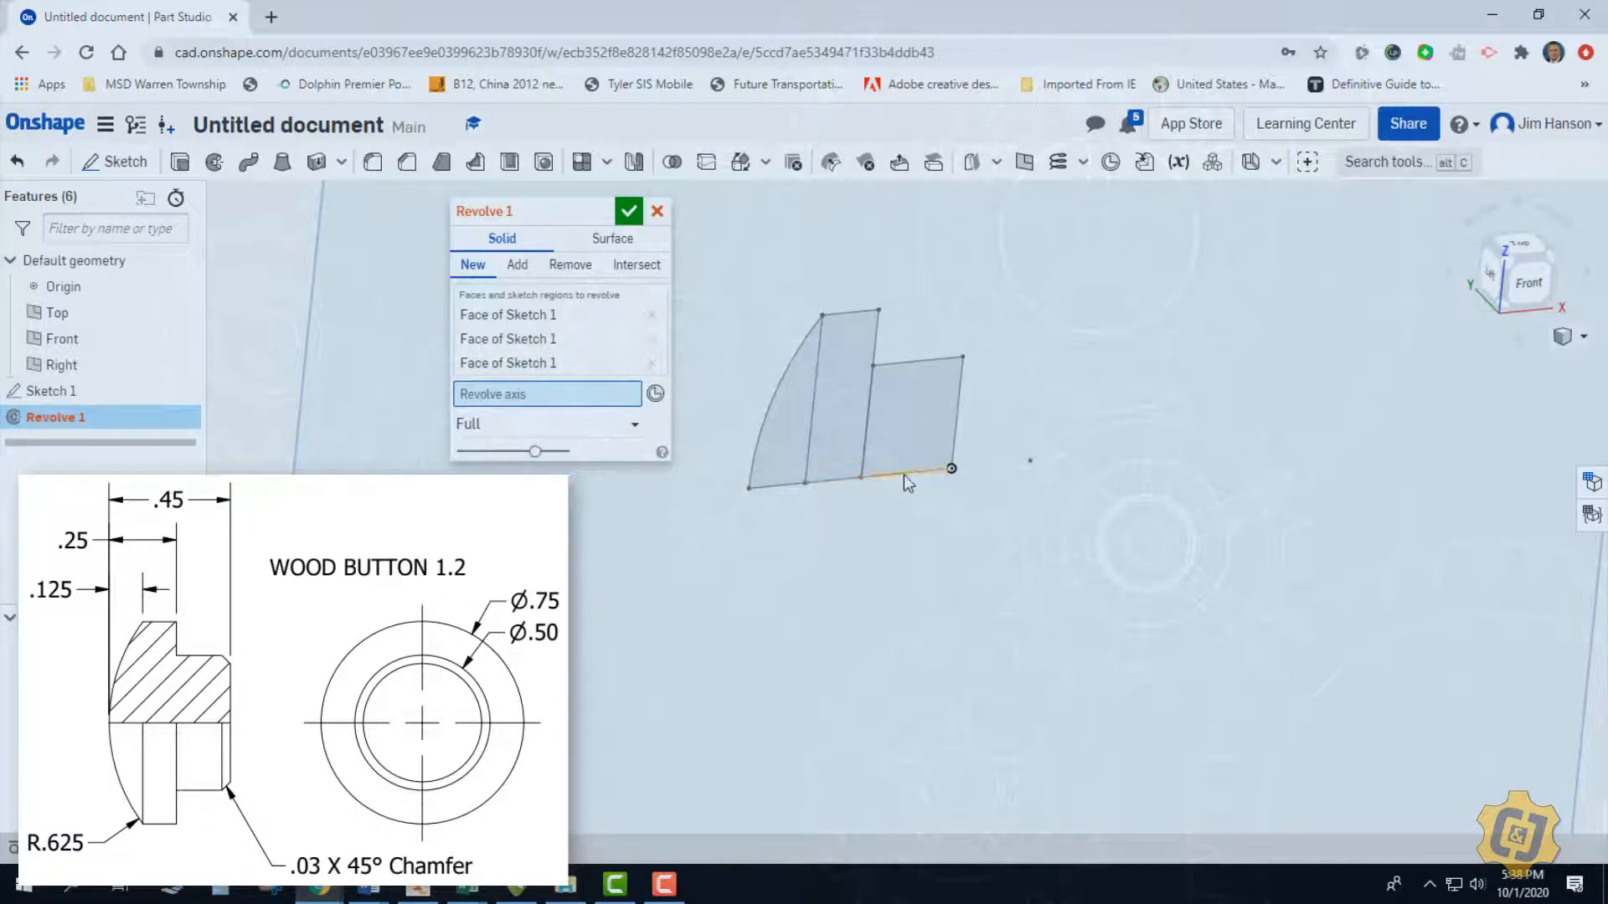
pyautogui.click(903, 474)
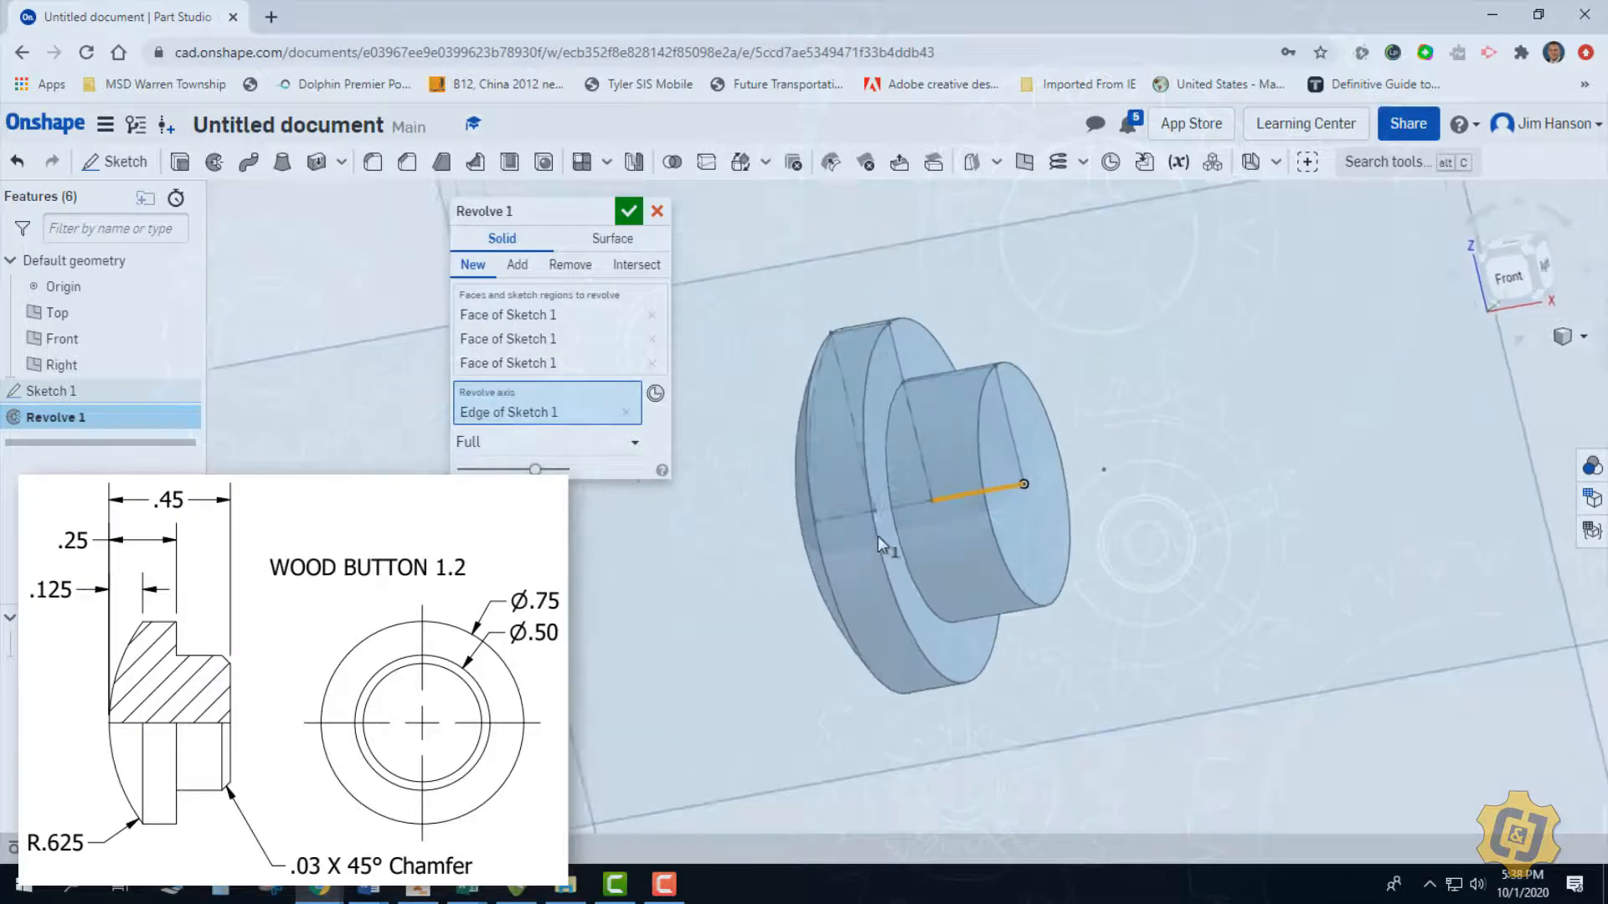
pyautogui.click(628, 211)
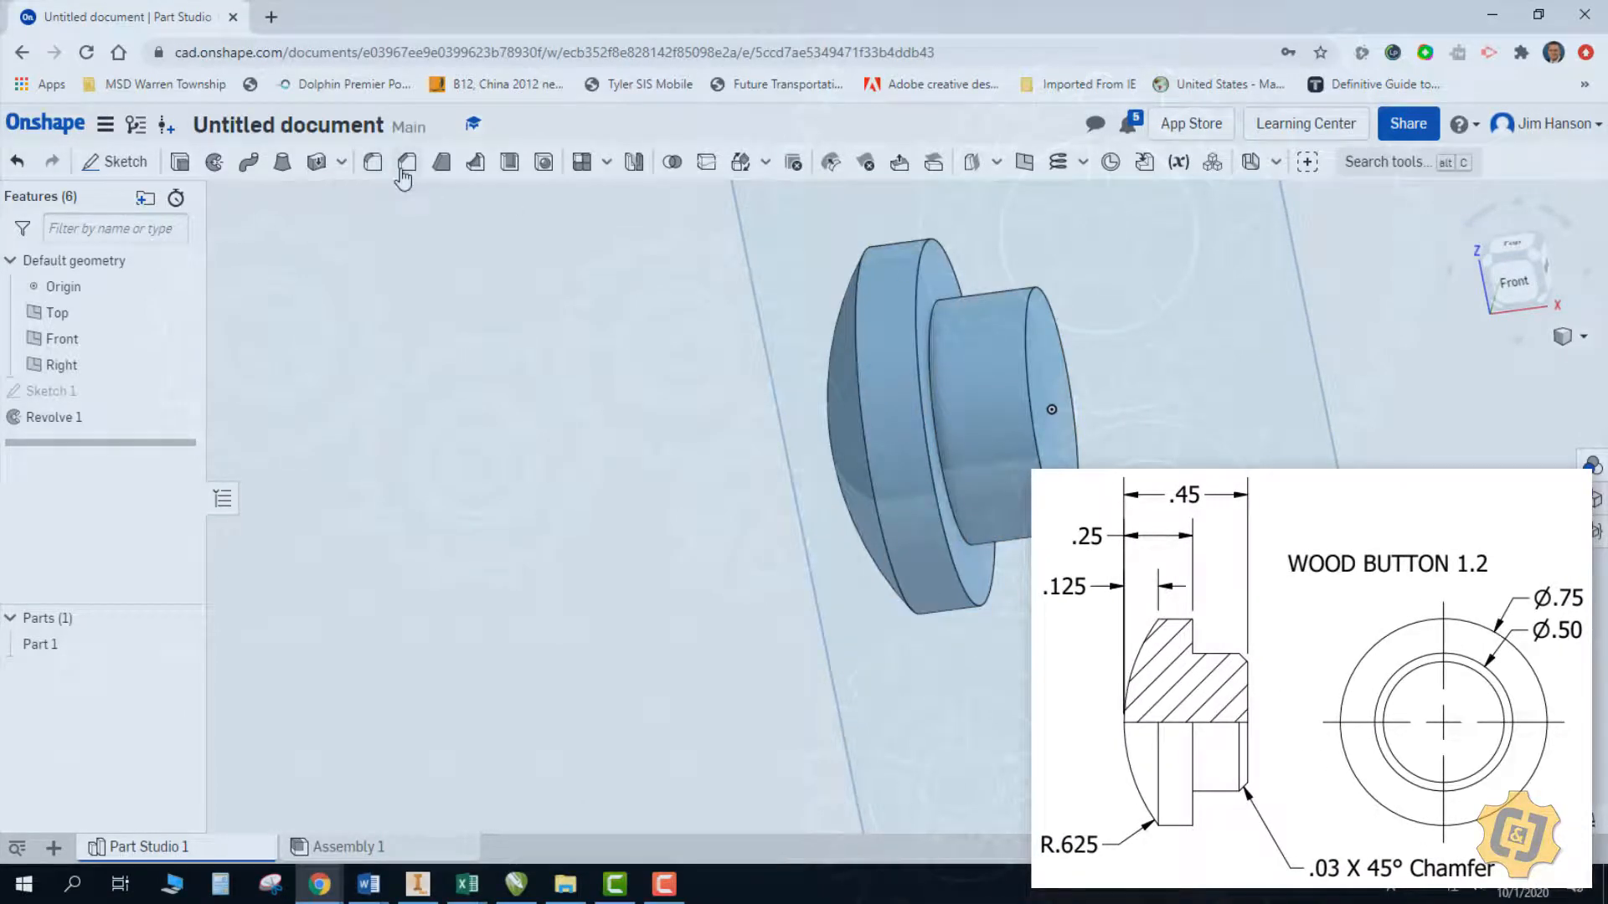
pyautogui.moveTo(371, 162)
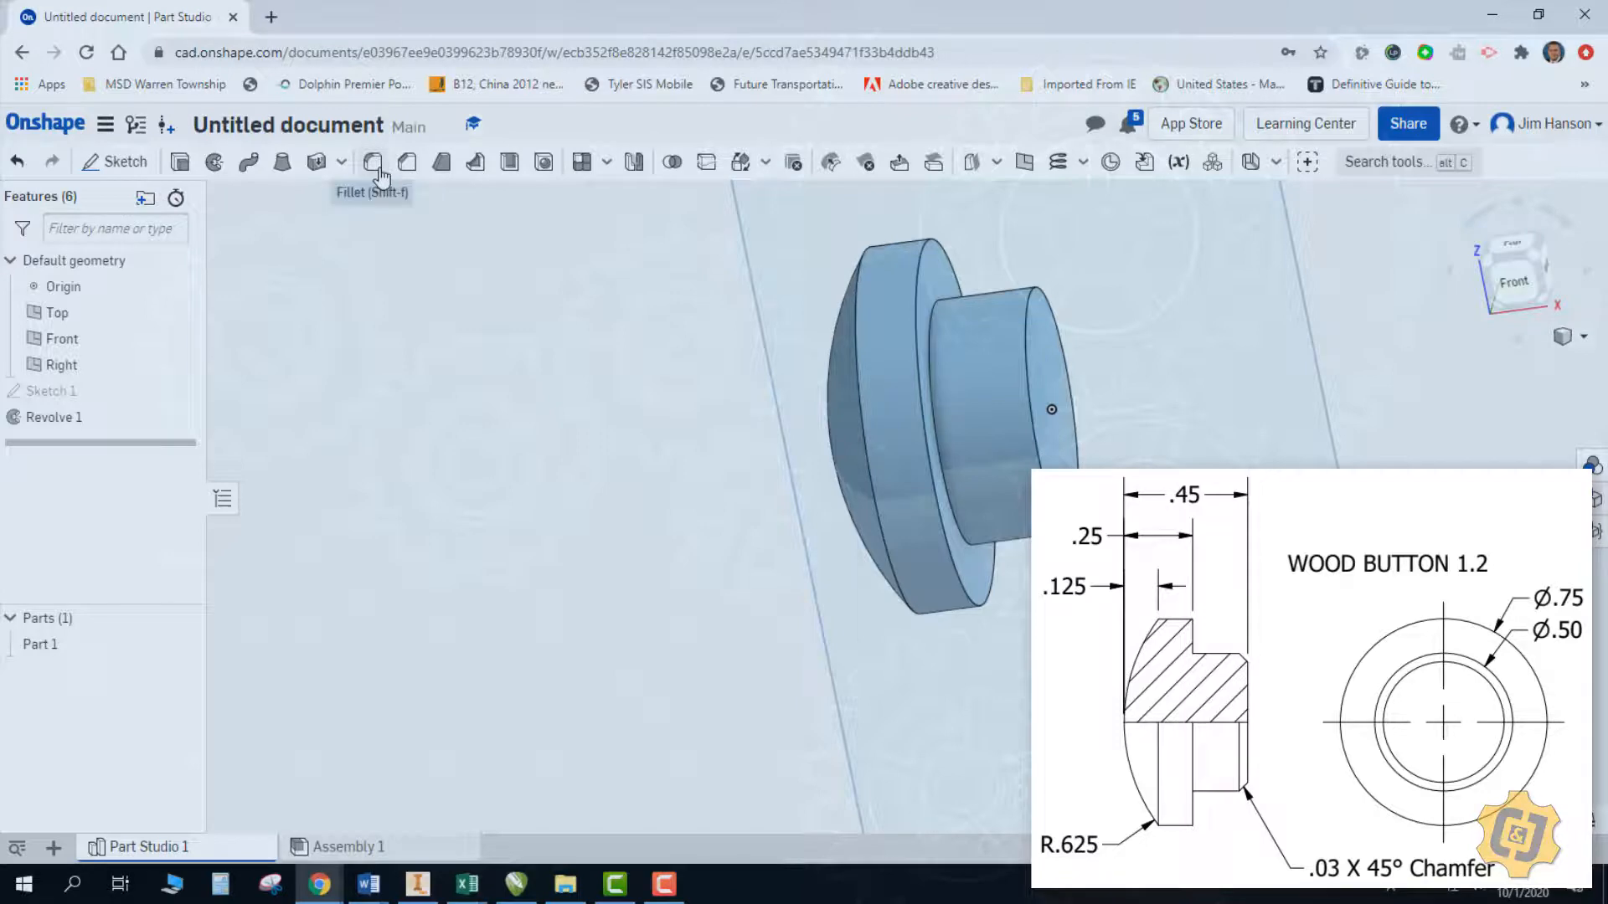
pyautogui.moveTo(374, 163)
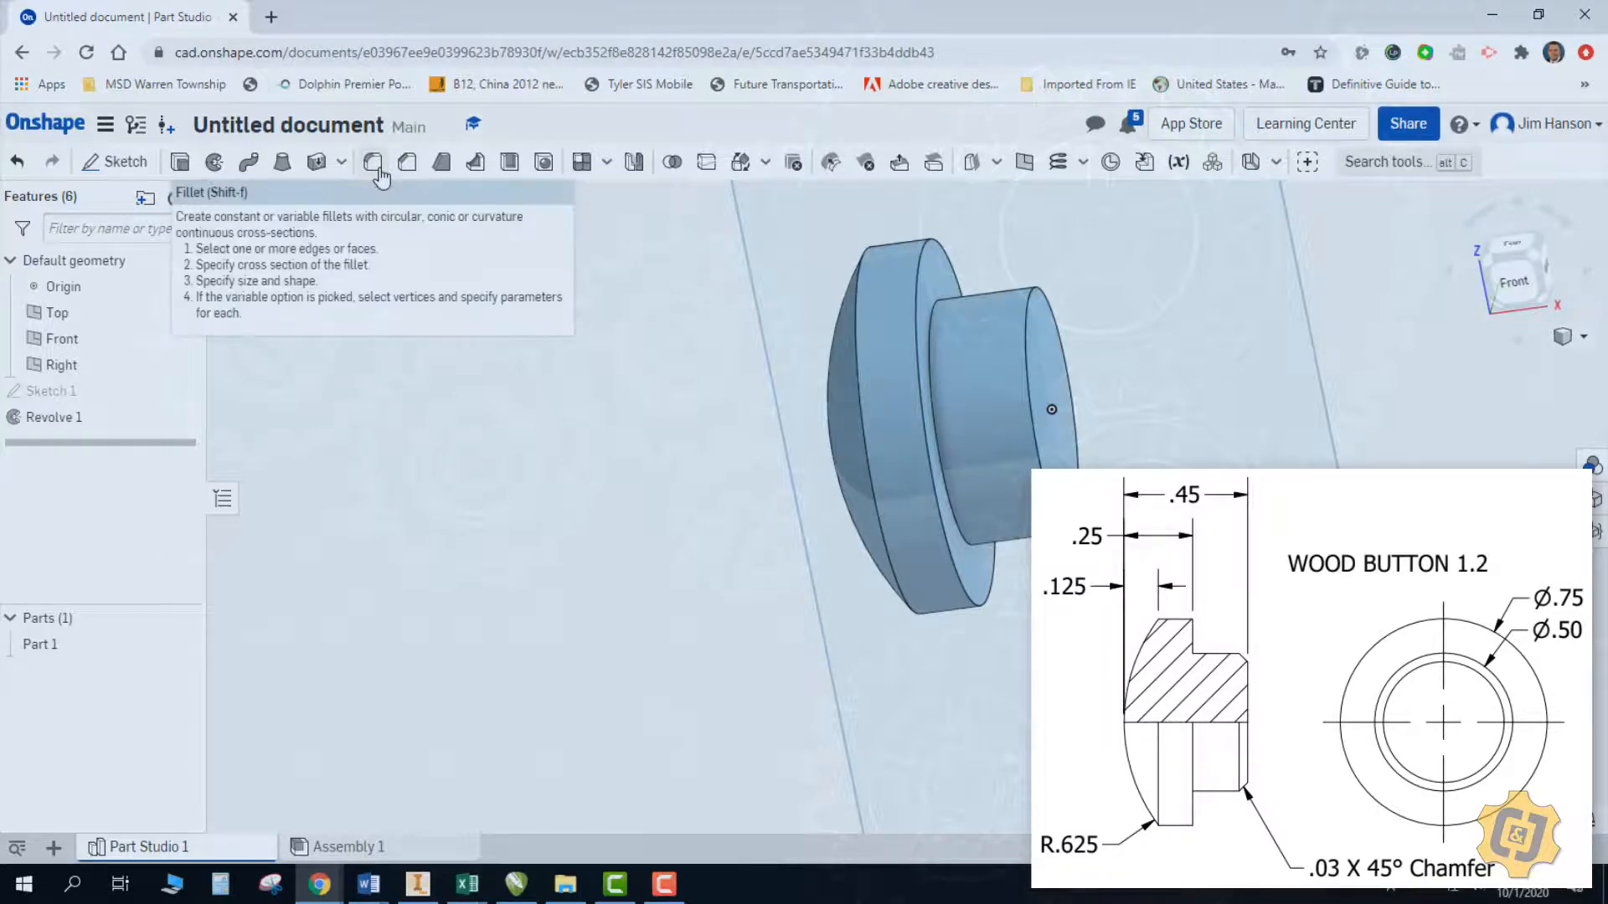
pyautogui.moveTo(1081, 365)
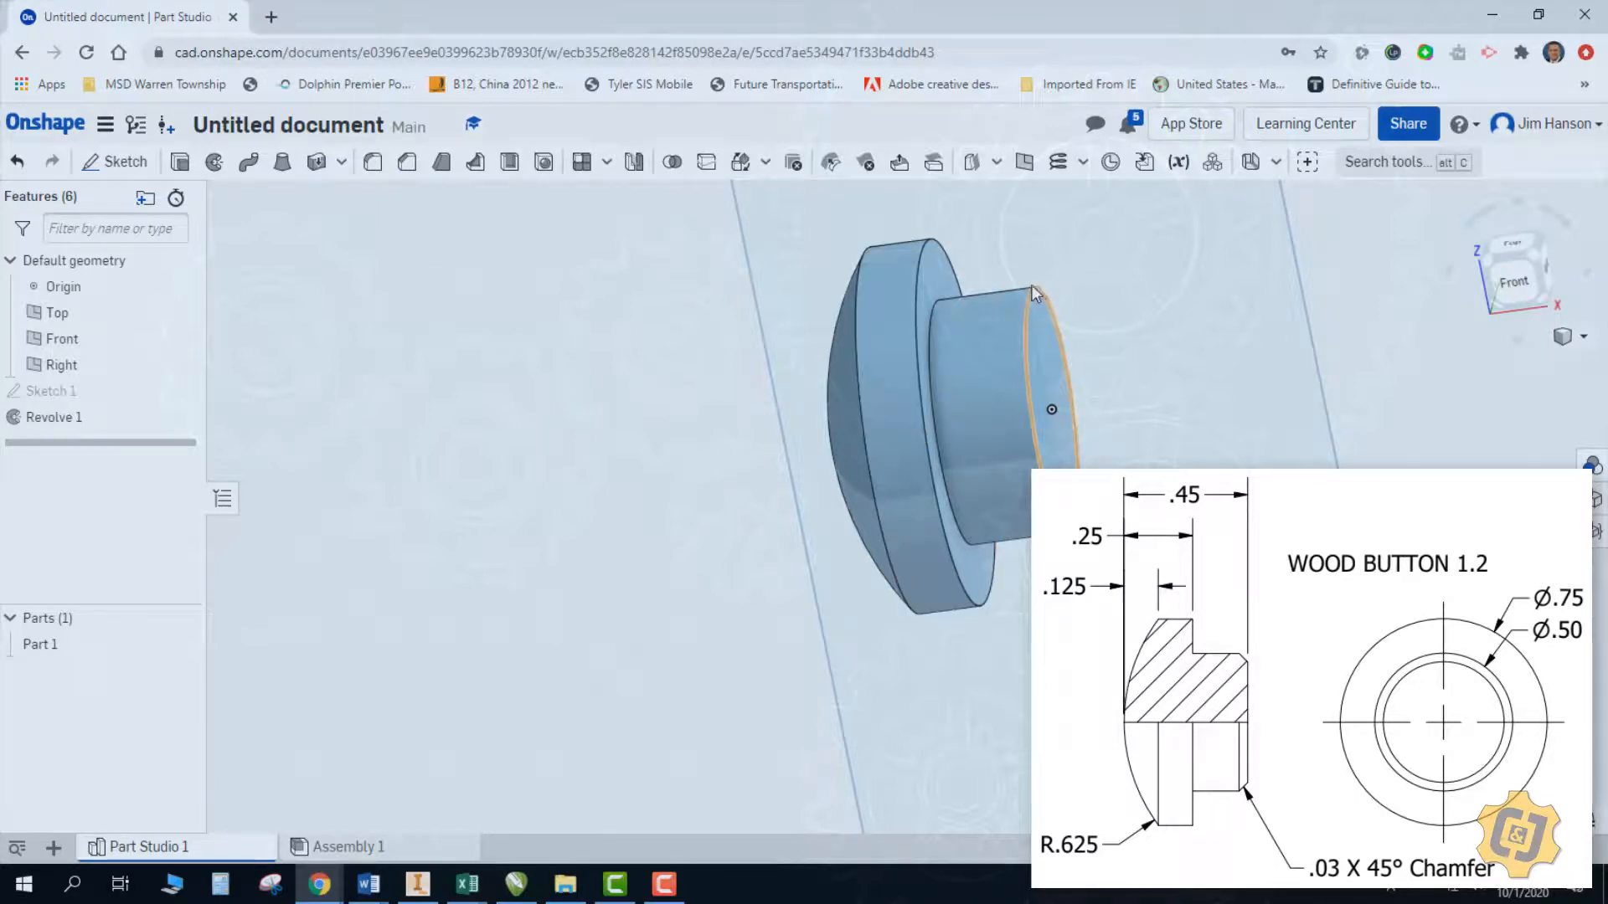
pyautogui.moveTo(1062, 350)
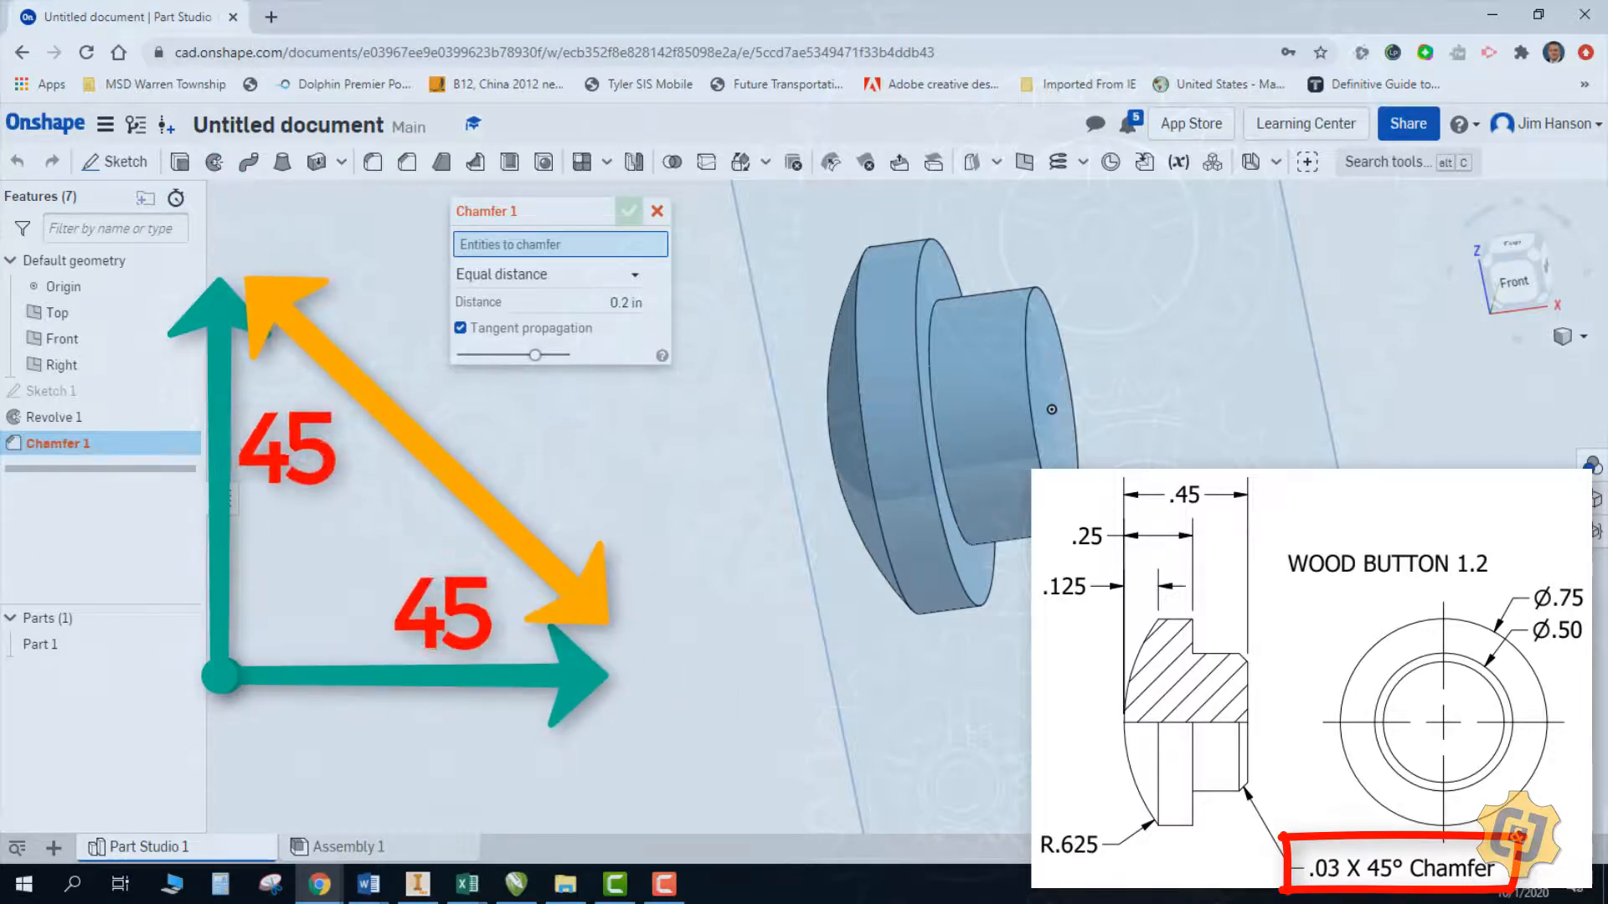
pyautogui.moveTo(537, 291)
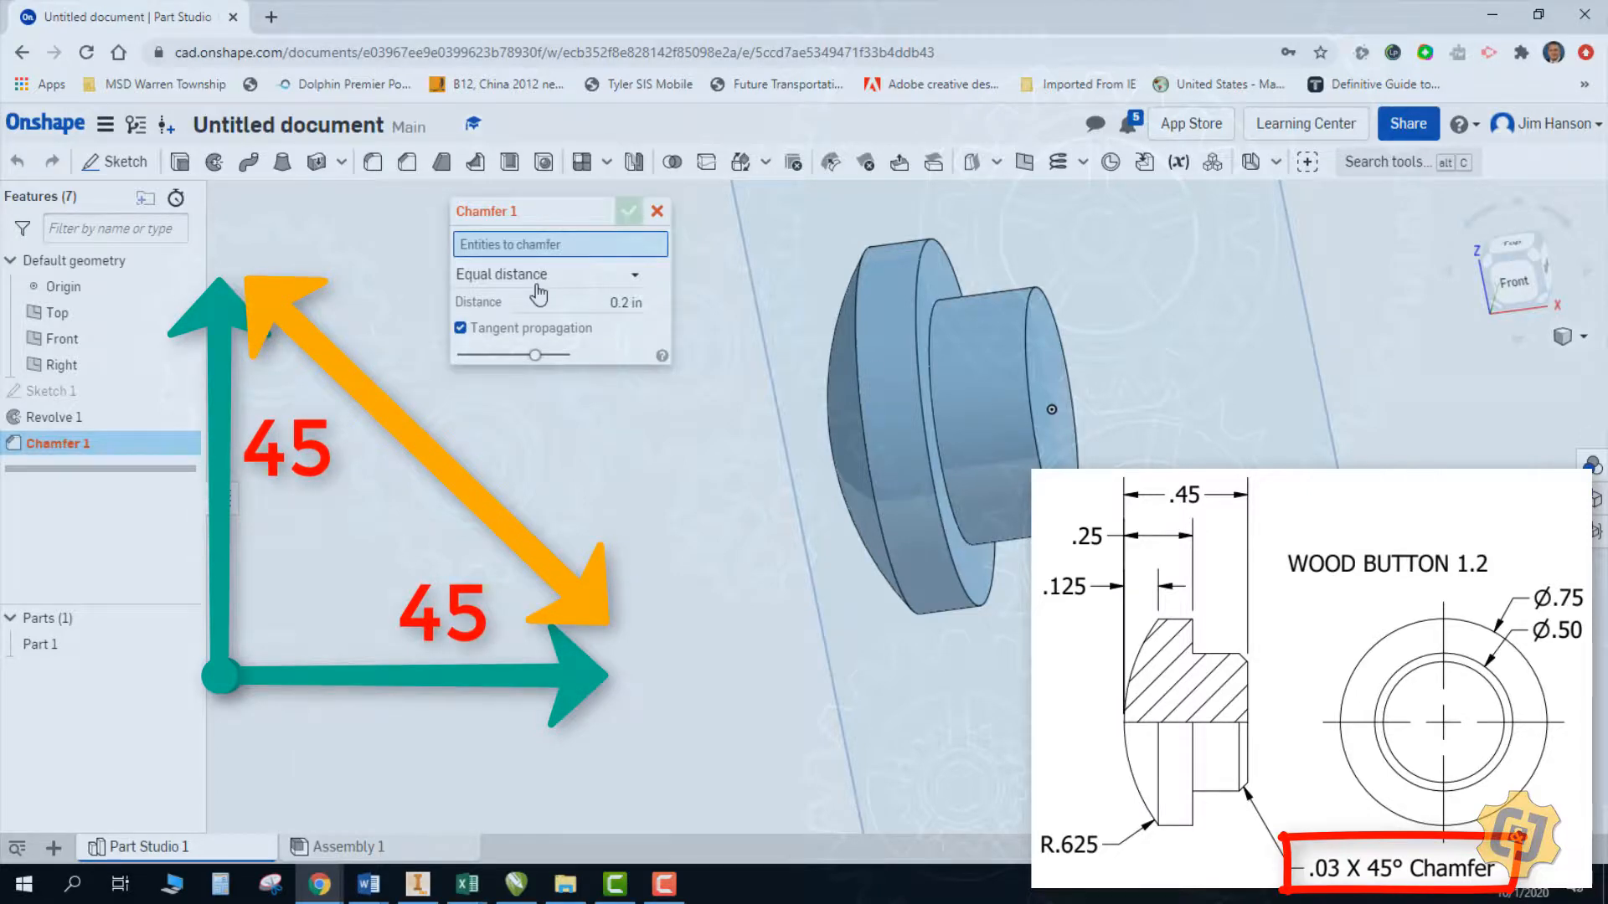
# Apply a 0.03 in equal-distance chamfer to the smaller cylinder's end edge as Chamfer 1
pyautogui.click(550, 273)
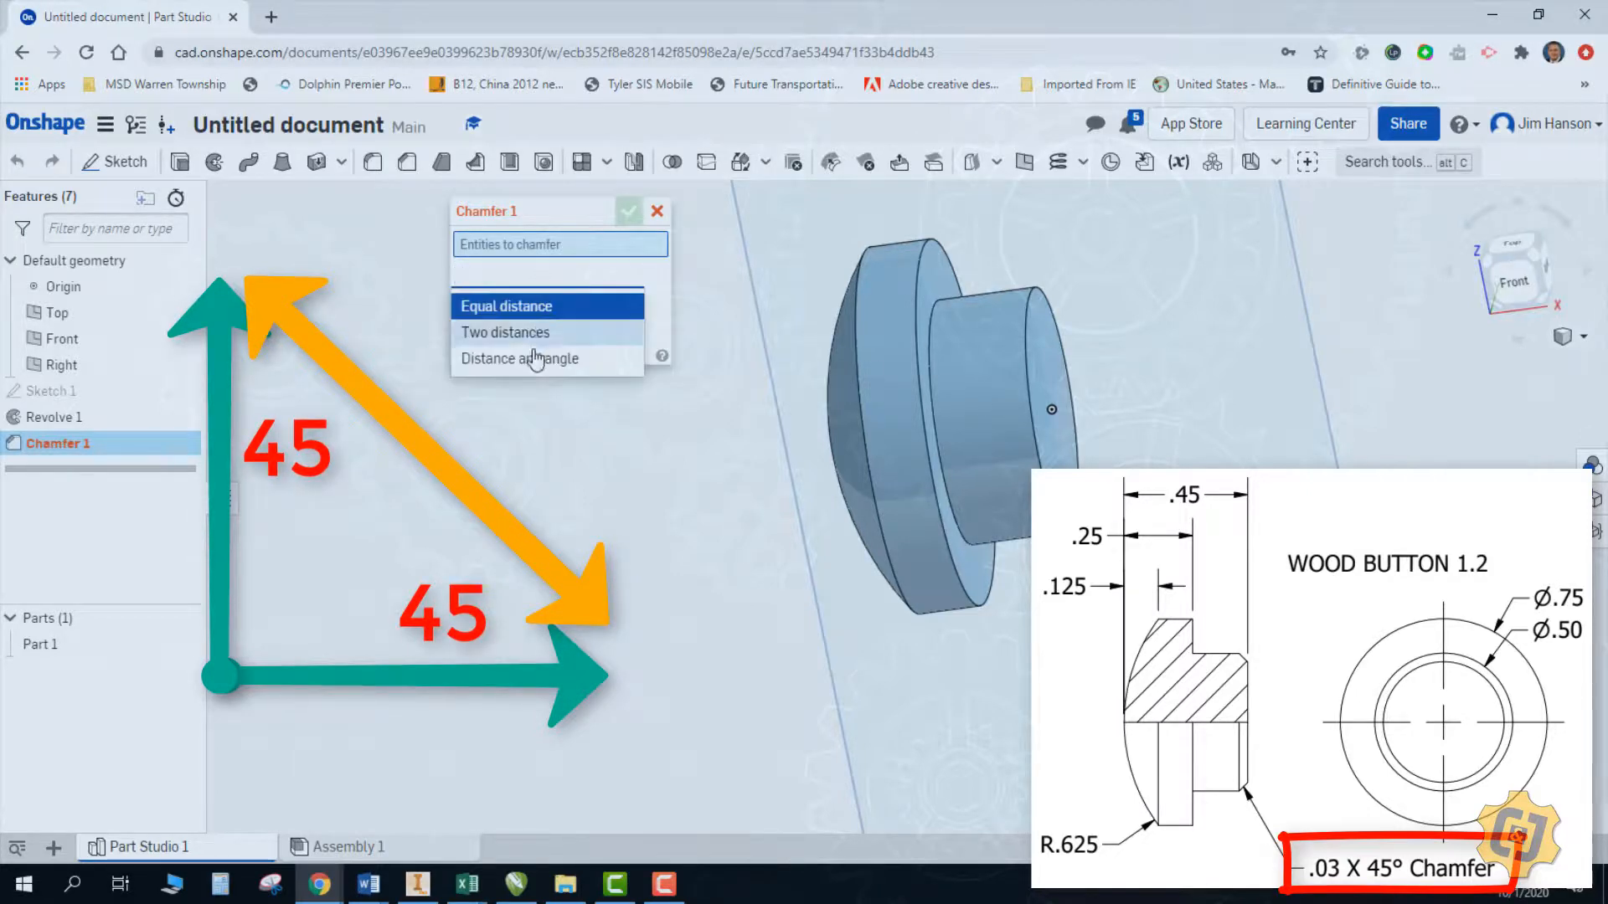
pyautogui.moveTo(593, 364)
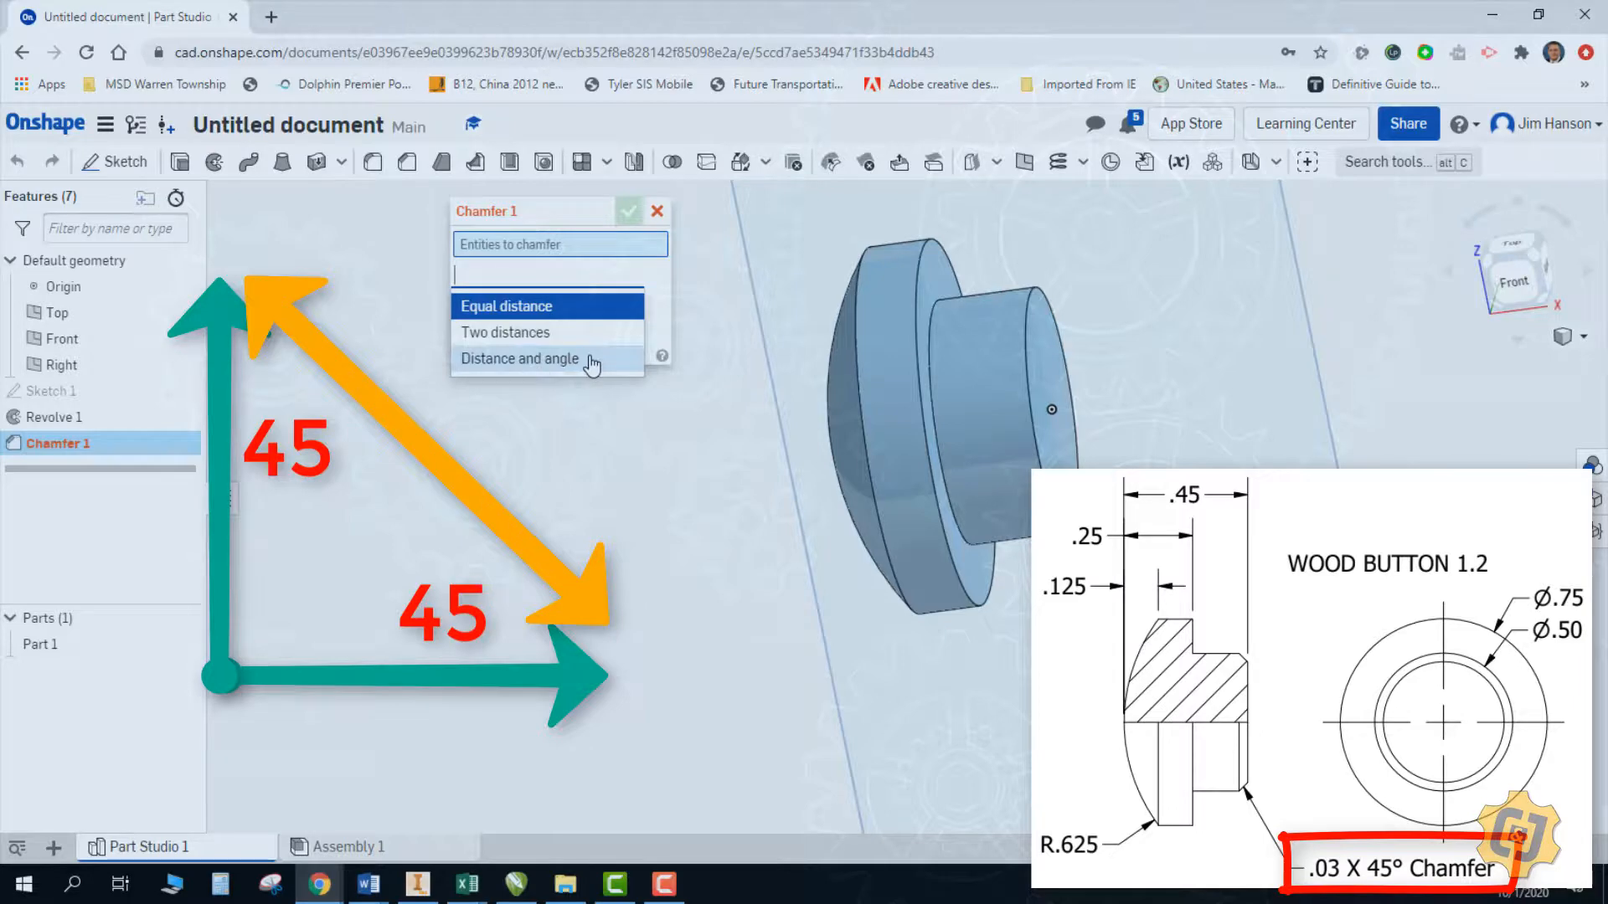
pyautogui.click(520, 359)
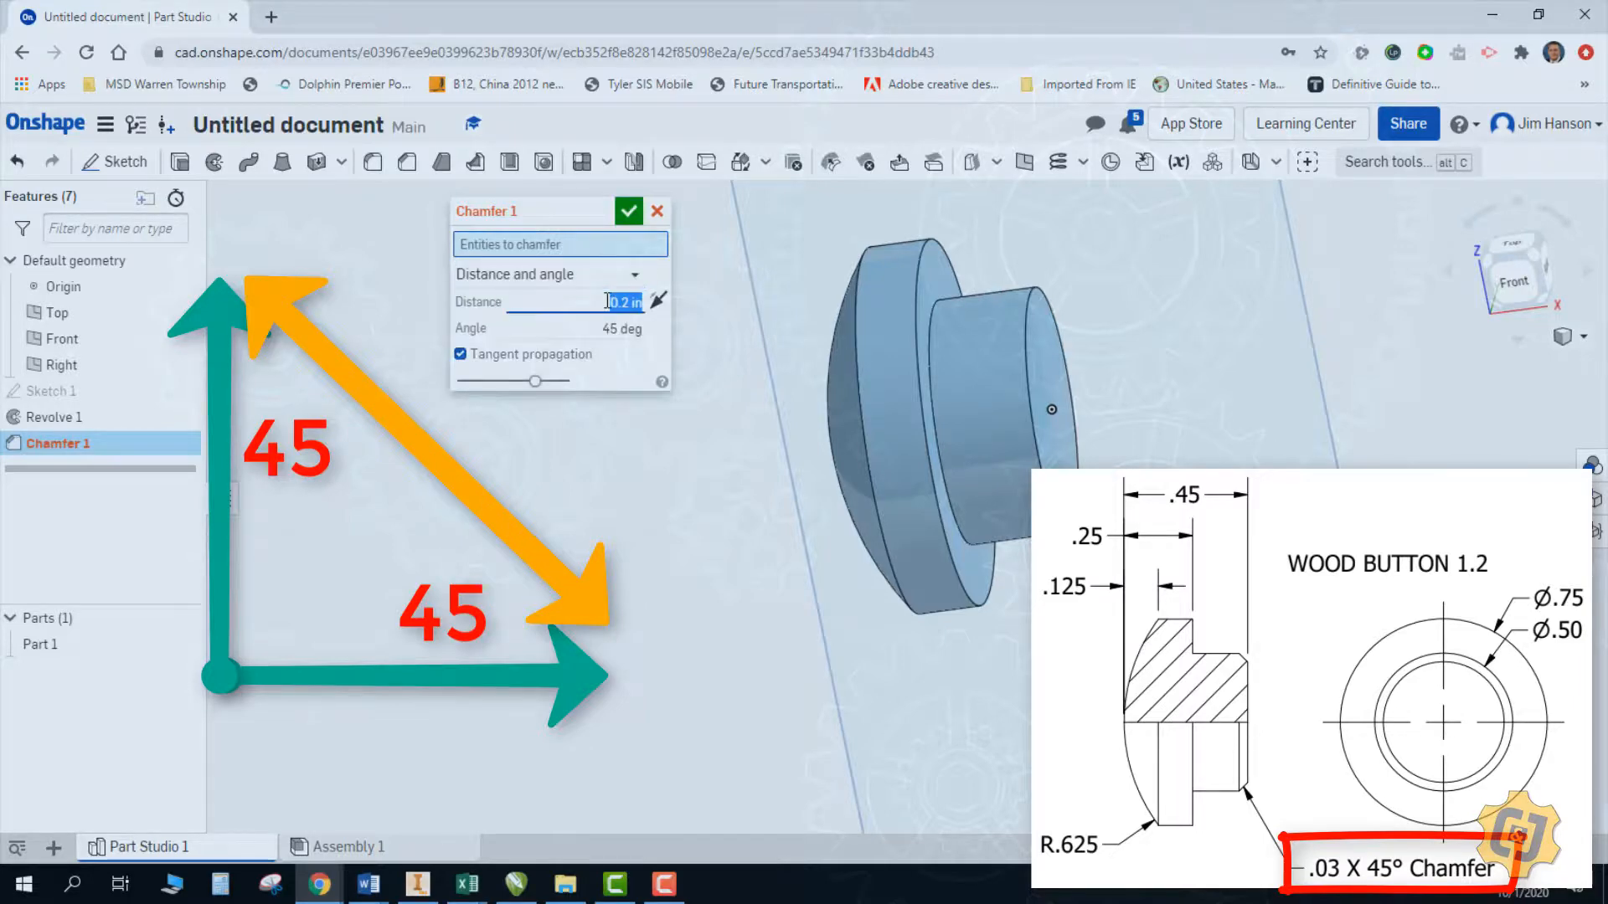
pyautogui.write('.03')
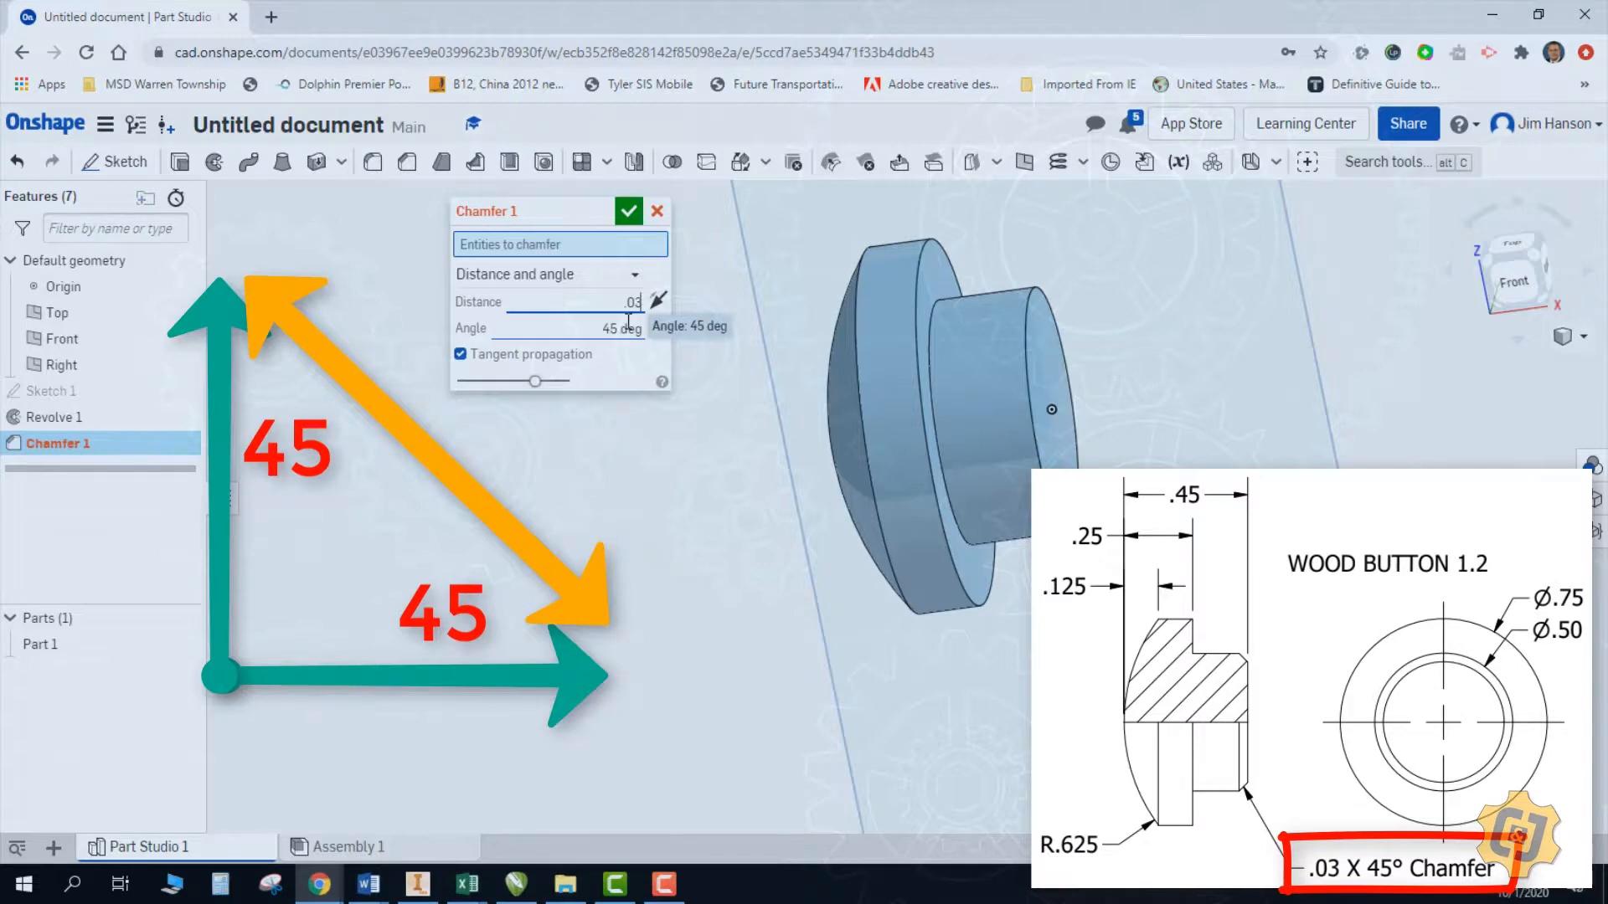
pyautogui.click(554, 273)
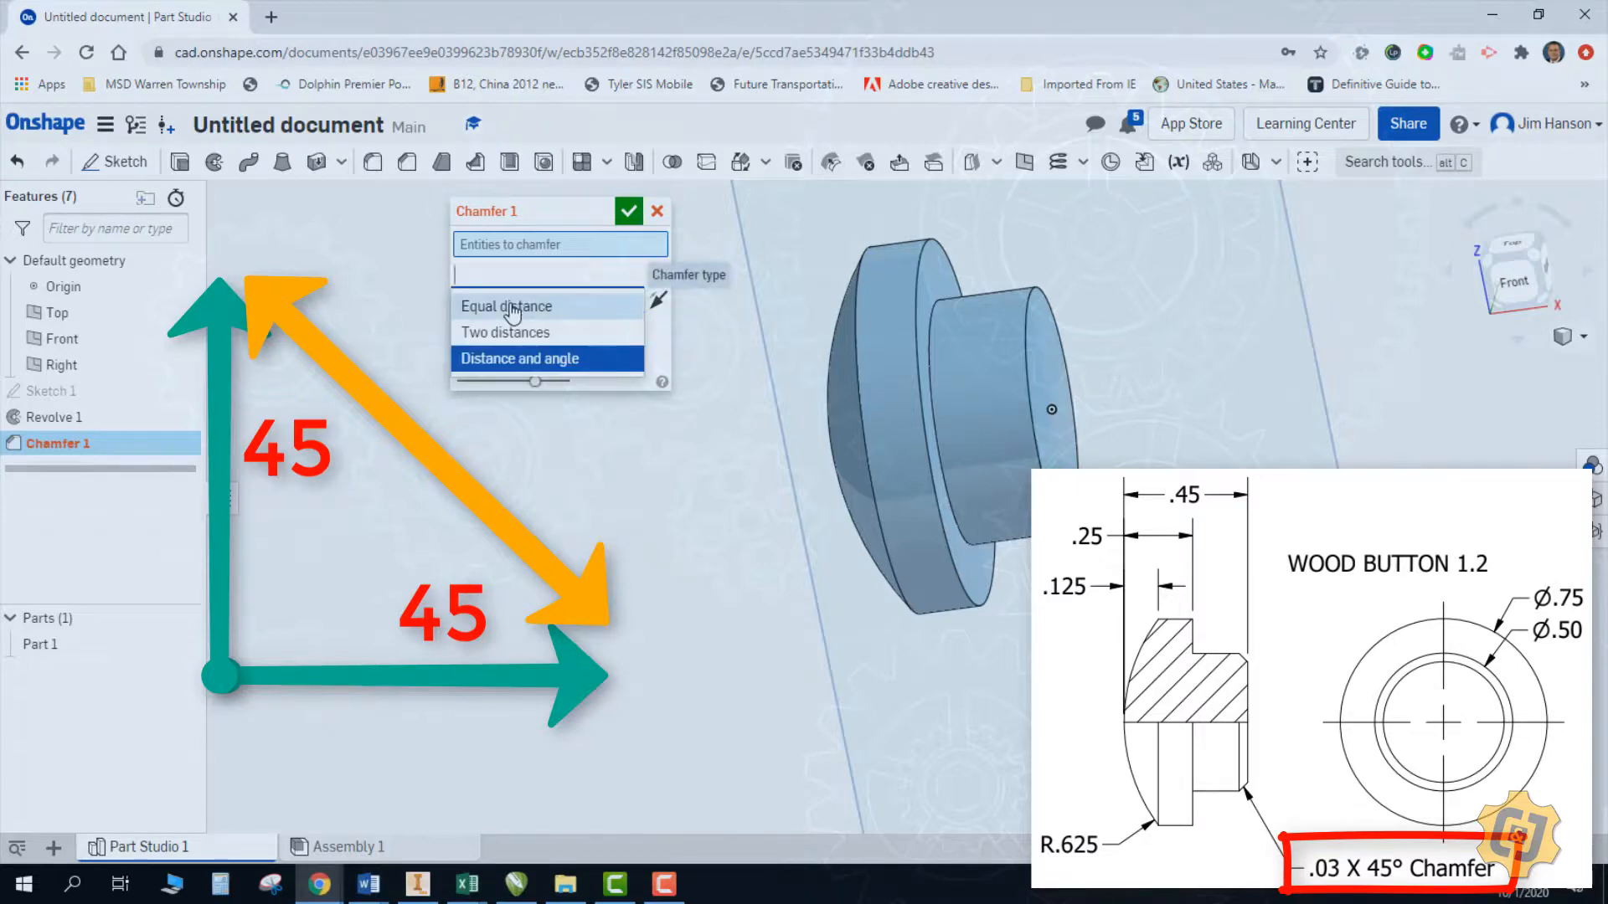
pyautogui.click(505, 305)
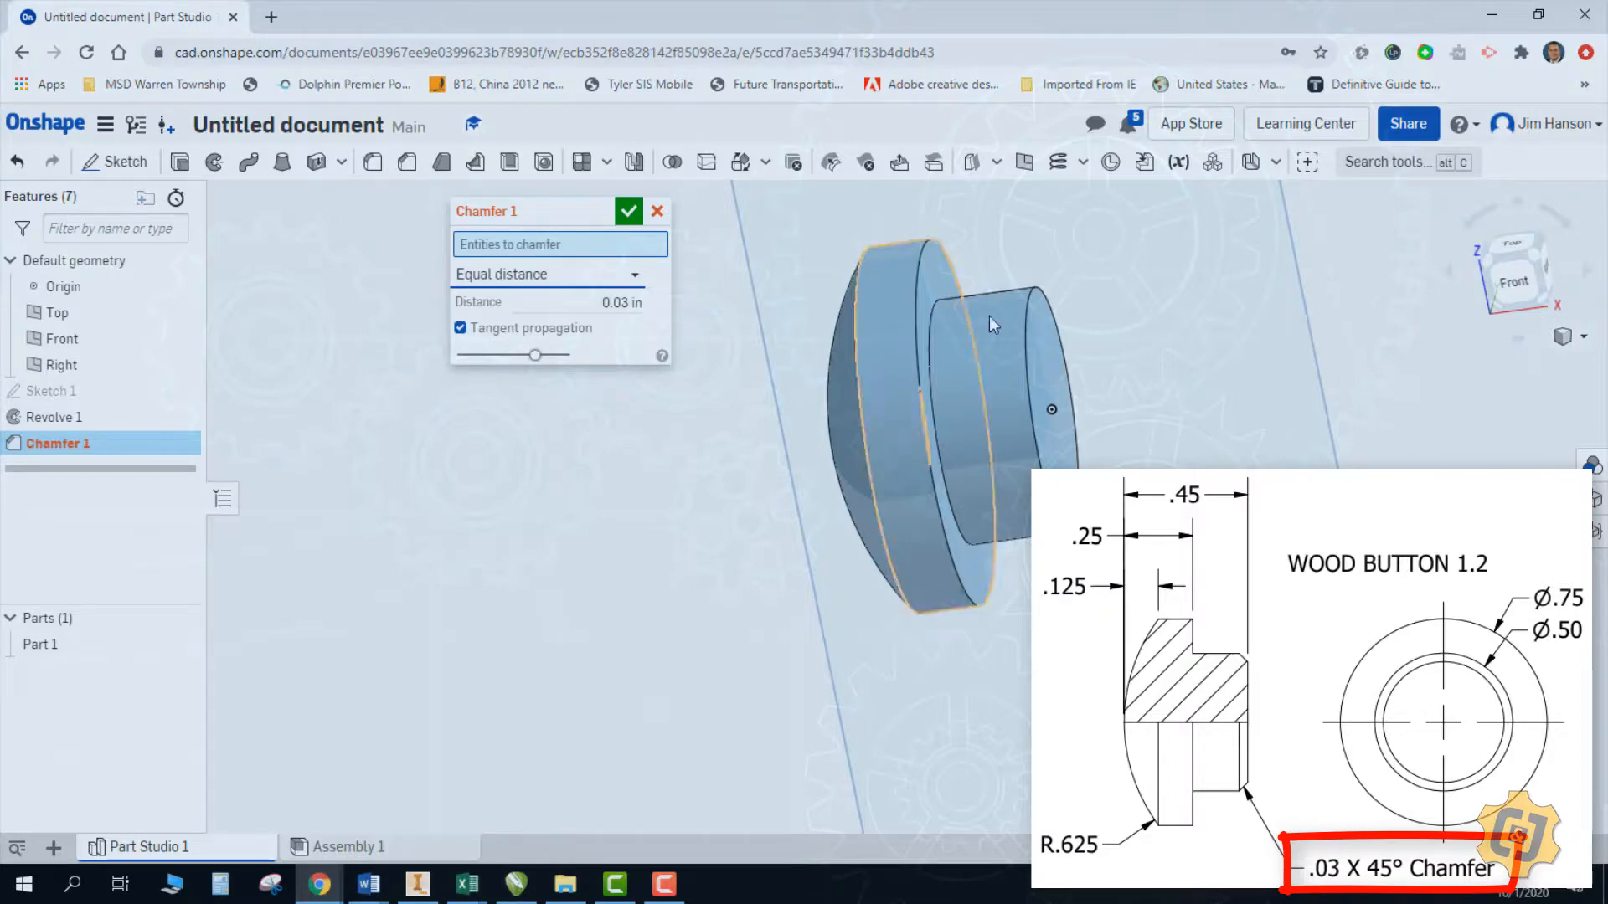
pyautogui.click(1051, 303)
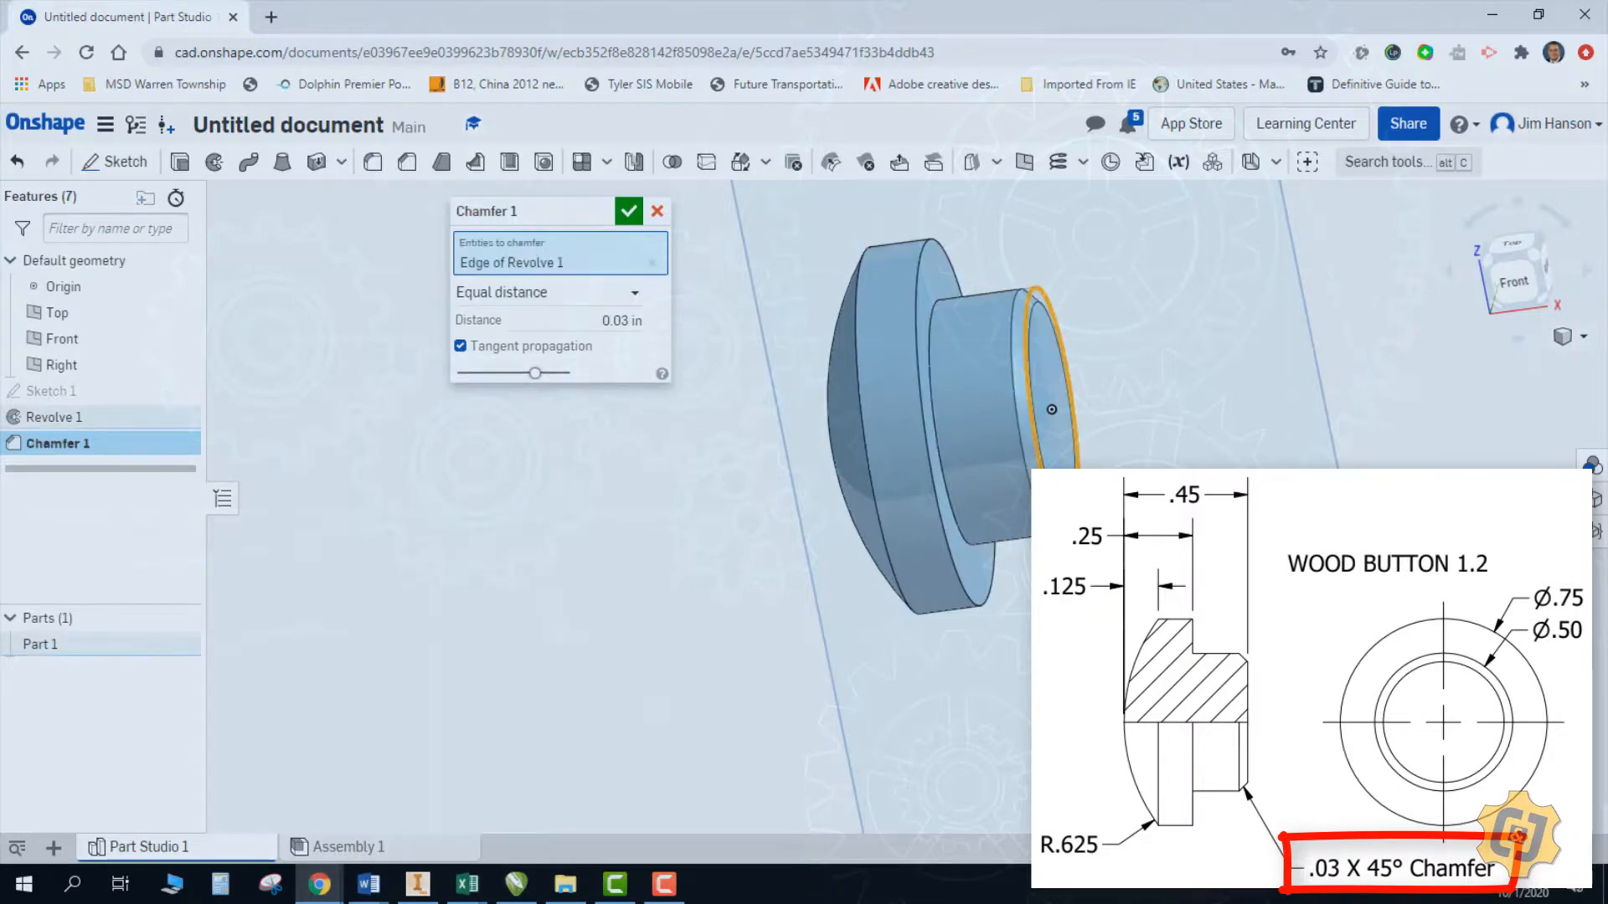
pyautogui.click(628, 211)
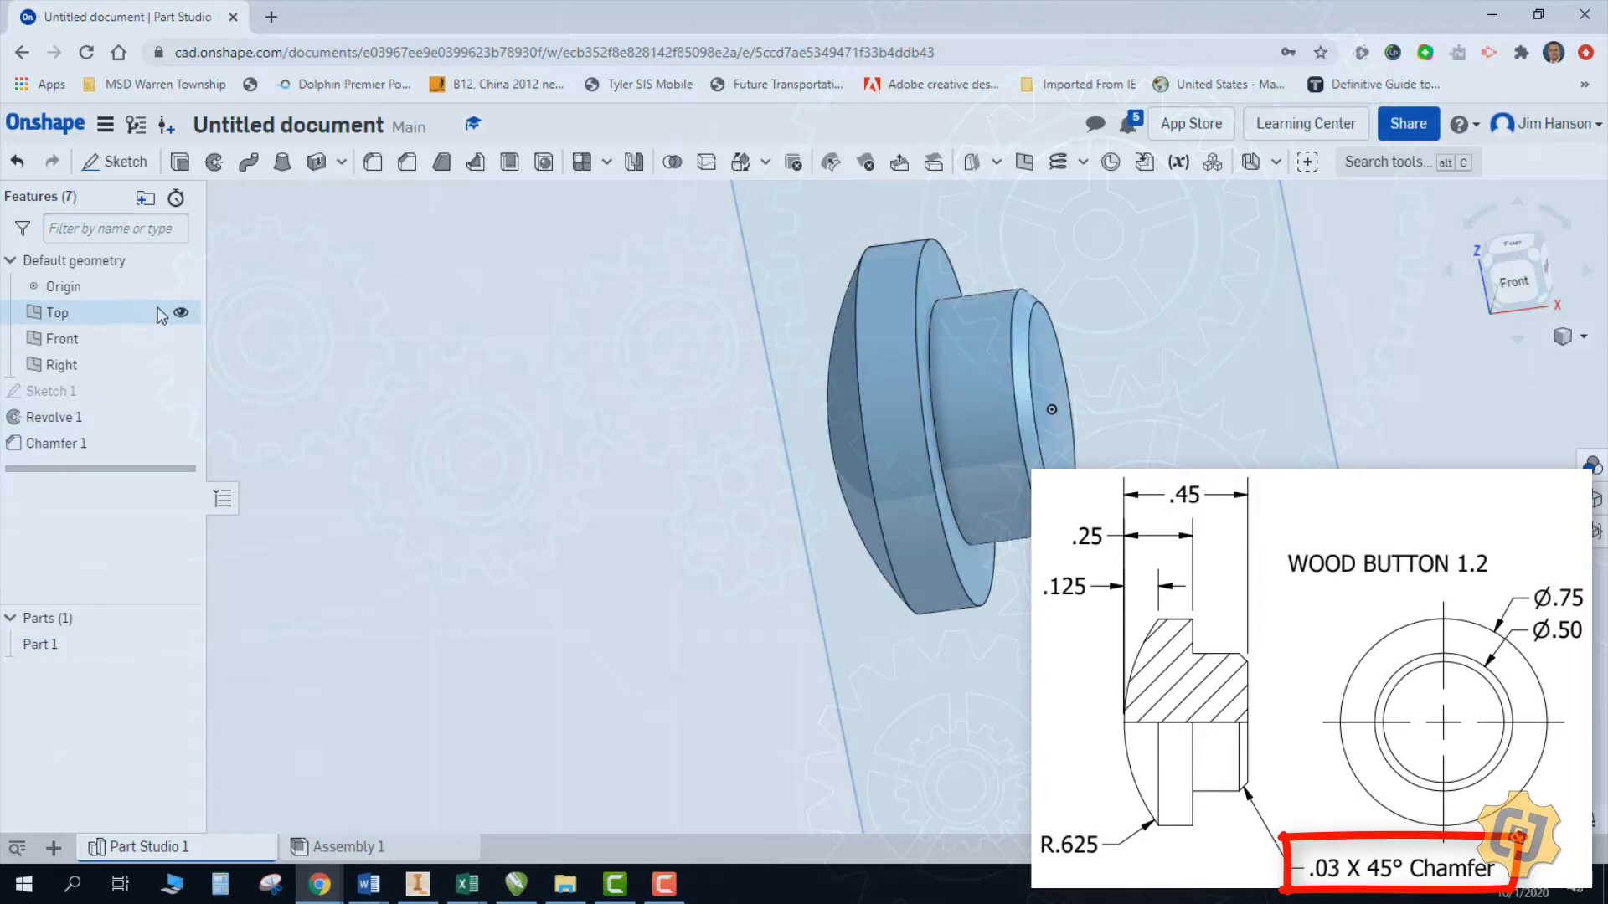